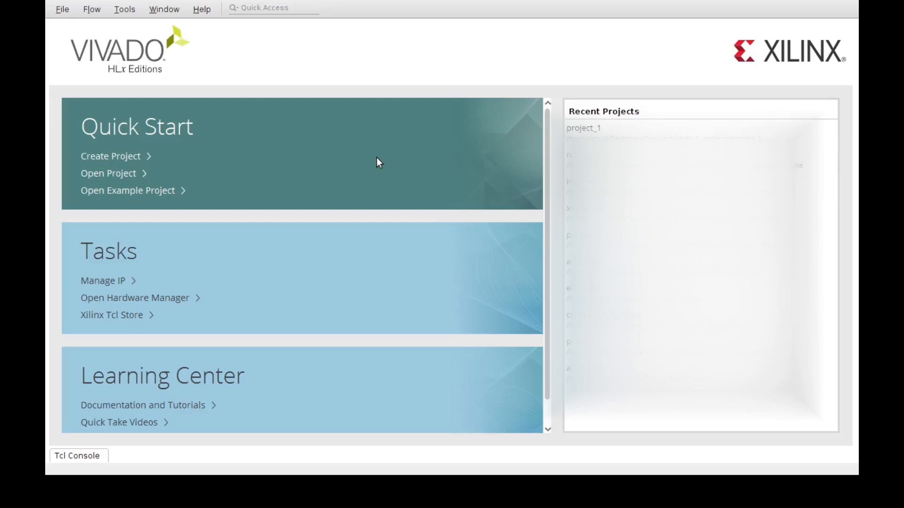
mouse_move(414, 192)
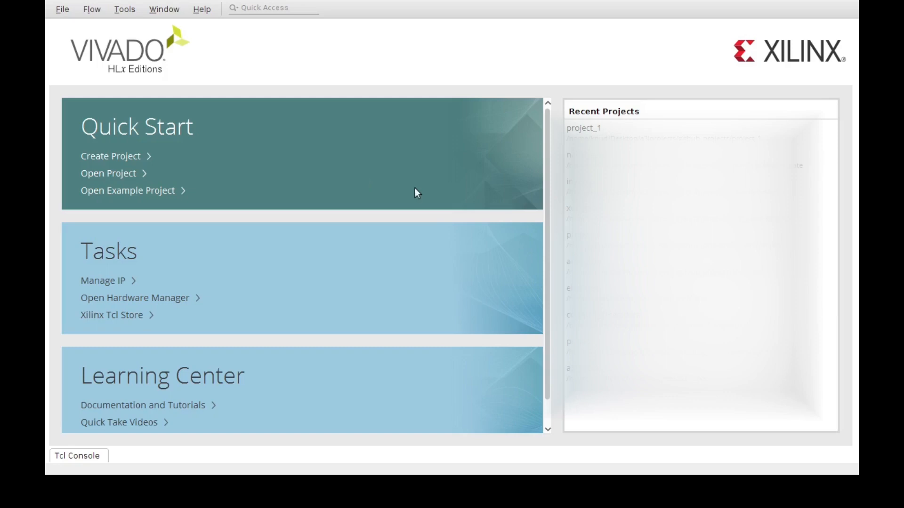
mouse_move(522, 16)
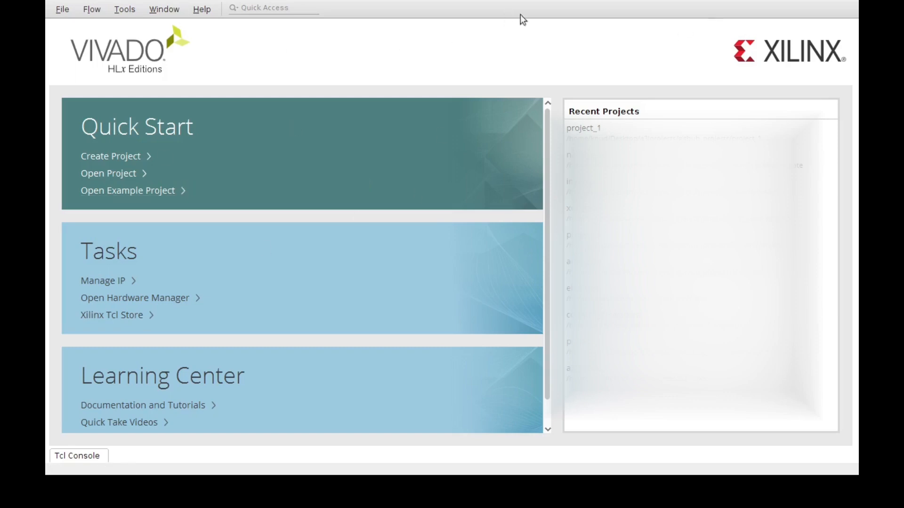
mouse_move(335, 151)
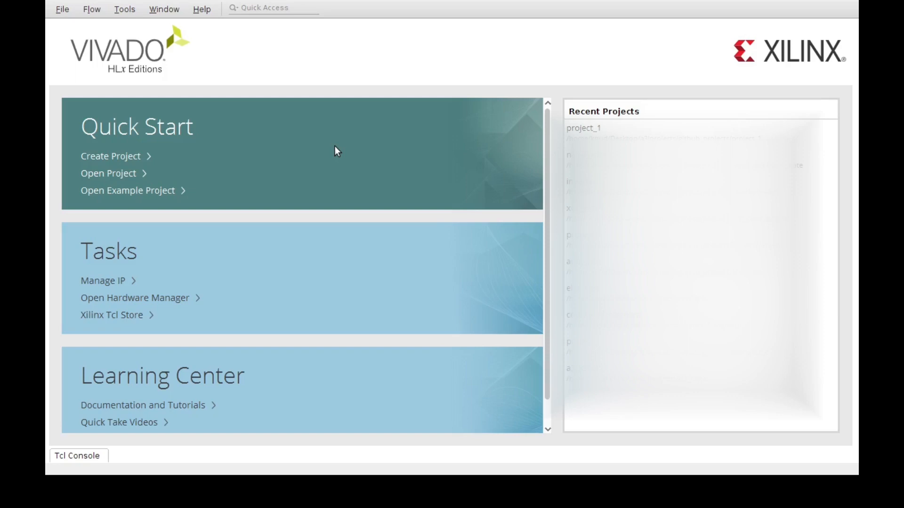
mouse_move(137, 152)
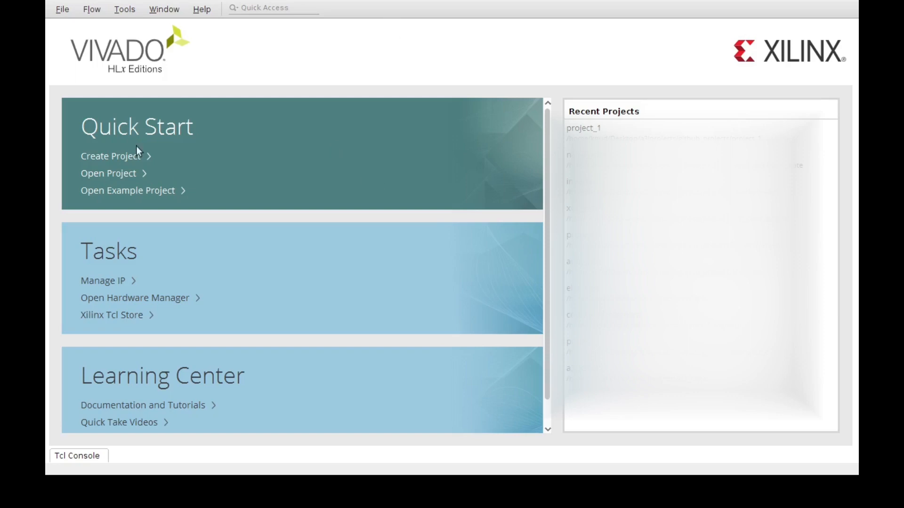
mouse_move(209, 153)
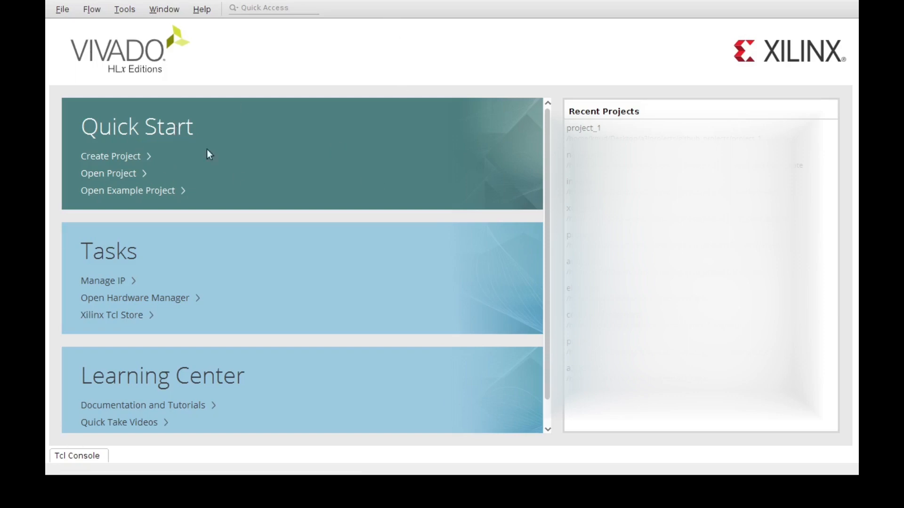
mouse_move(181, 213)
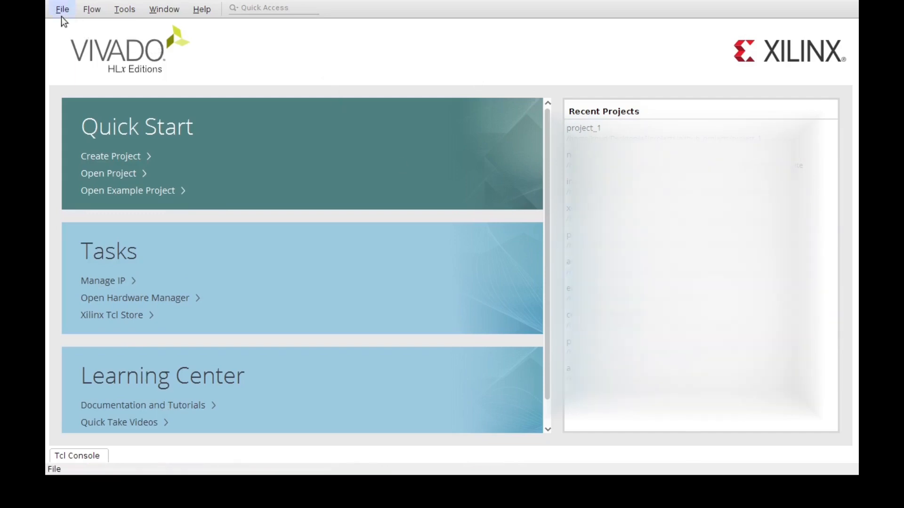
mouse_move(134, 157)
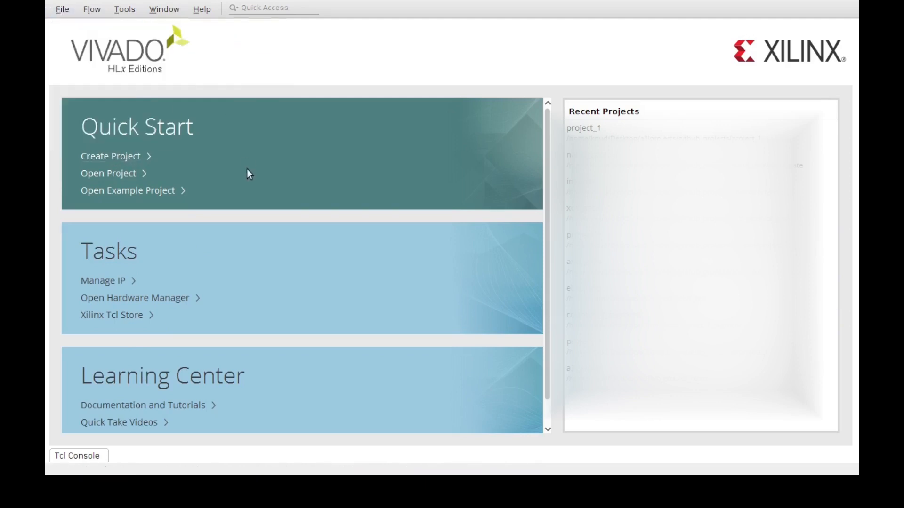
mouse_move(94, 162)
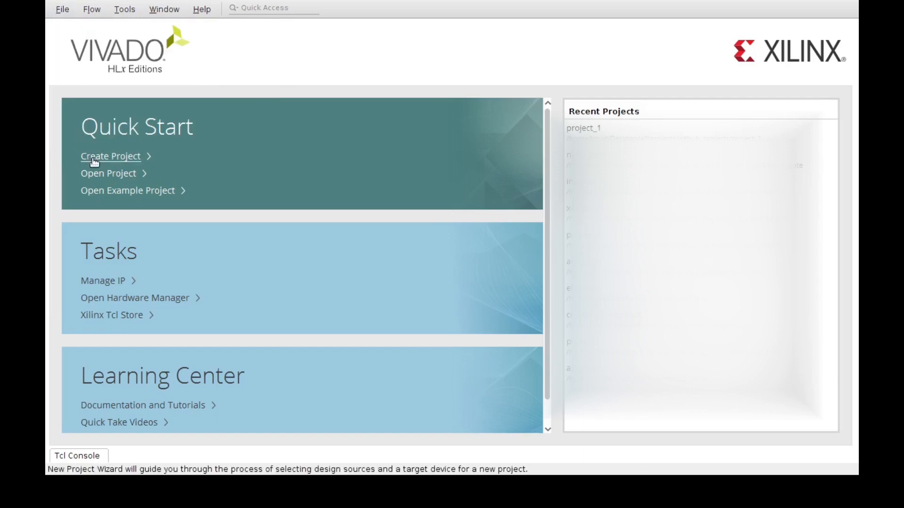
Step: Start a new project, rename it to project_demo and advance to the Project Type page
click(94, 158)
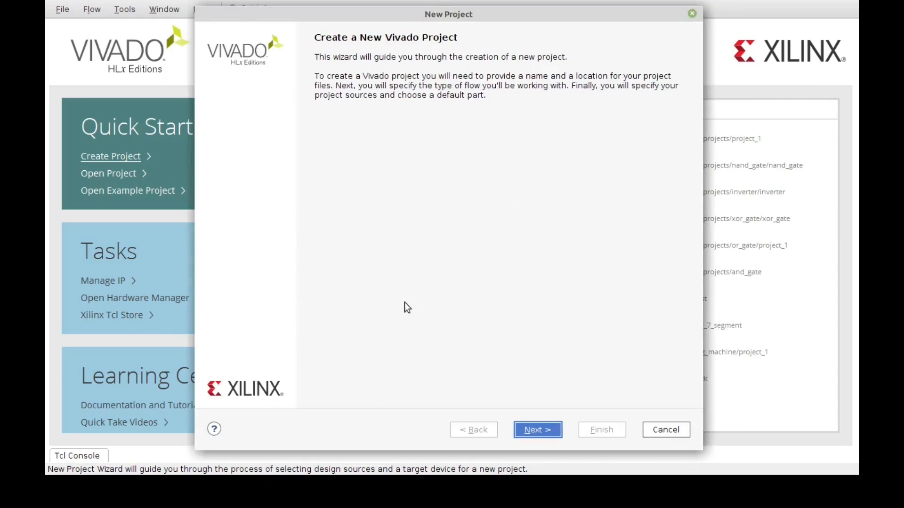
mouse_move(532, 452)
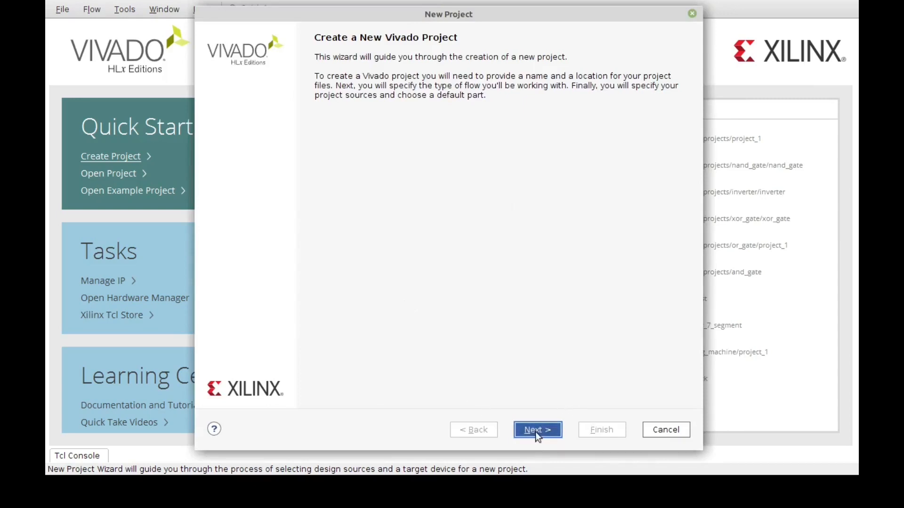
click(538, 430)
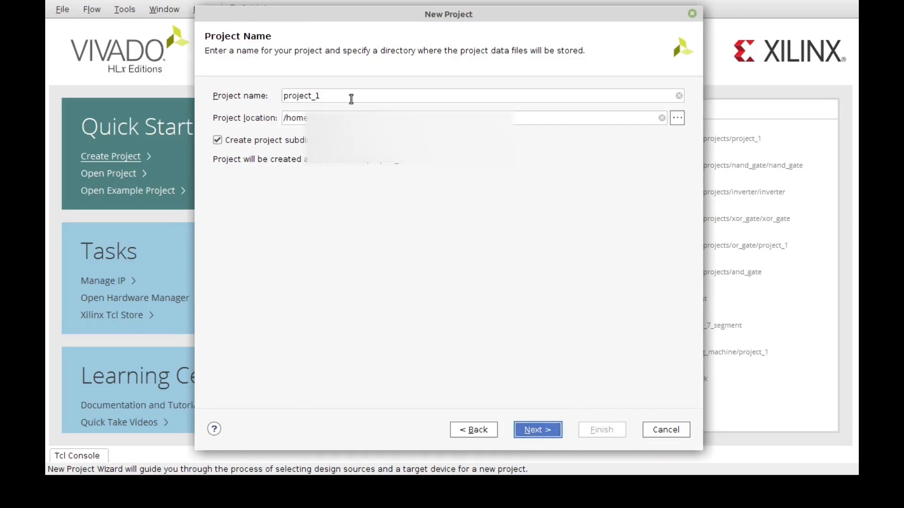
key(BackSpace)
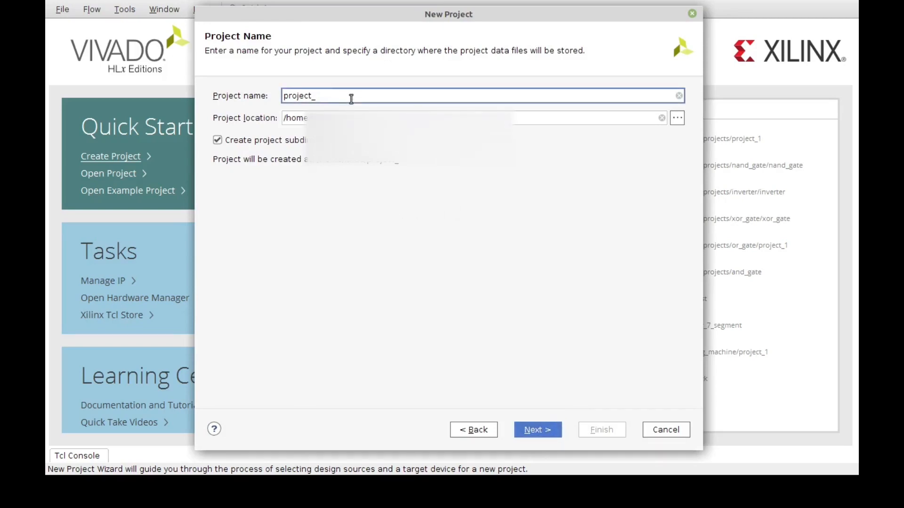
text(demo)
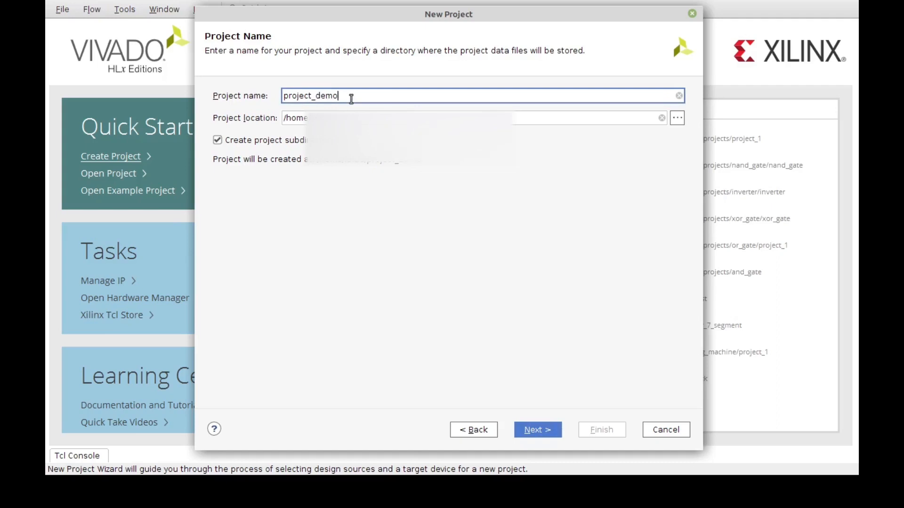
mouse_move(432, 207)
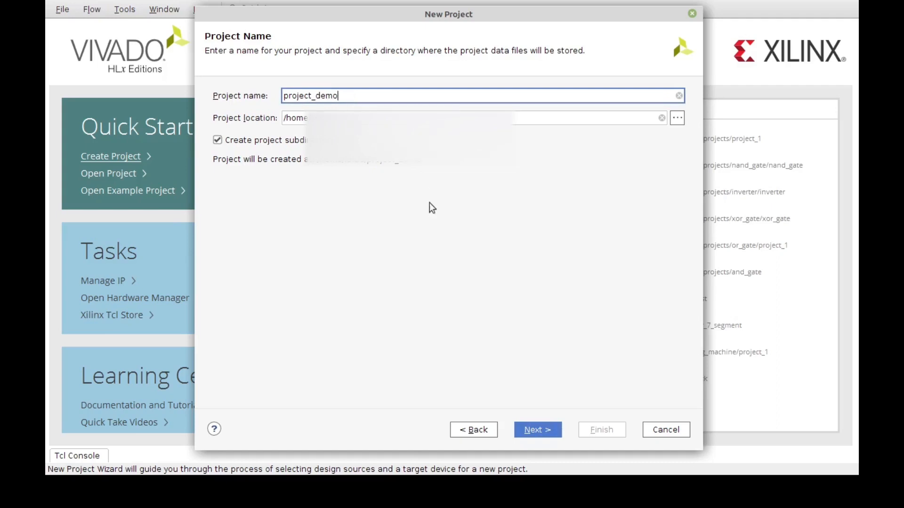
click(537, 429)
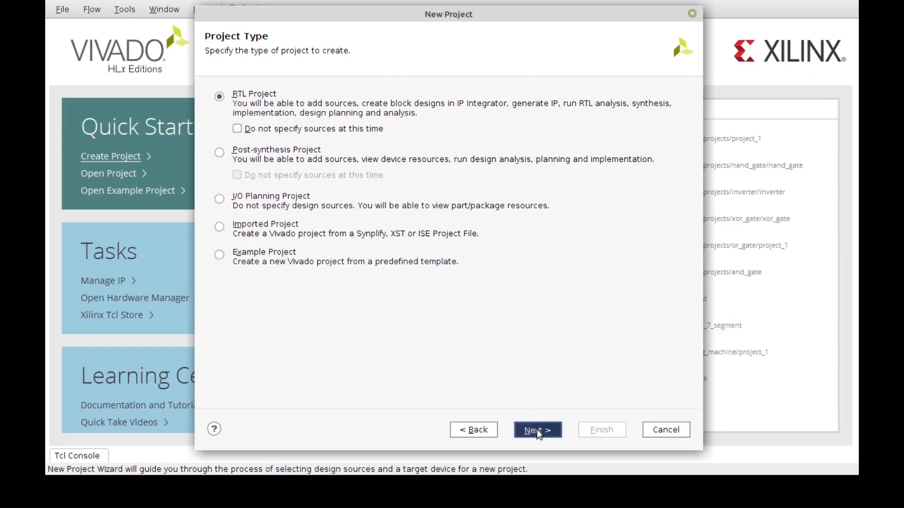
Step: Keep RTL Project, then set both Target language and Simulator language to VHDL
click(537, 430)
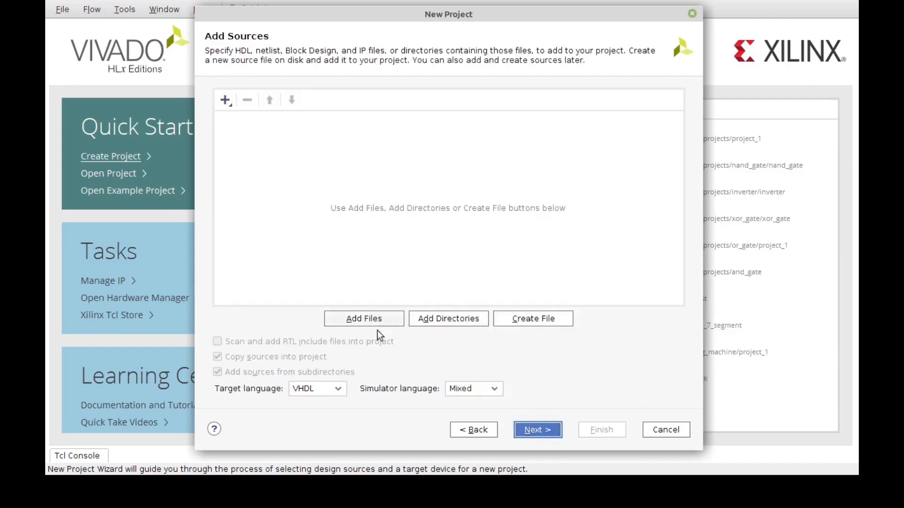
mouse_move(458, 230)
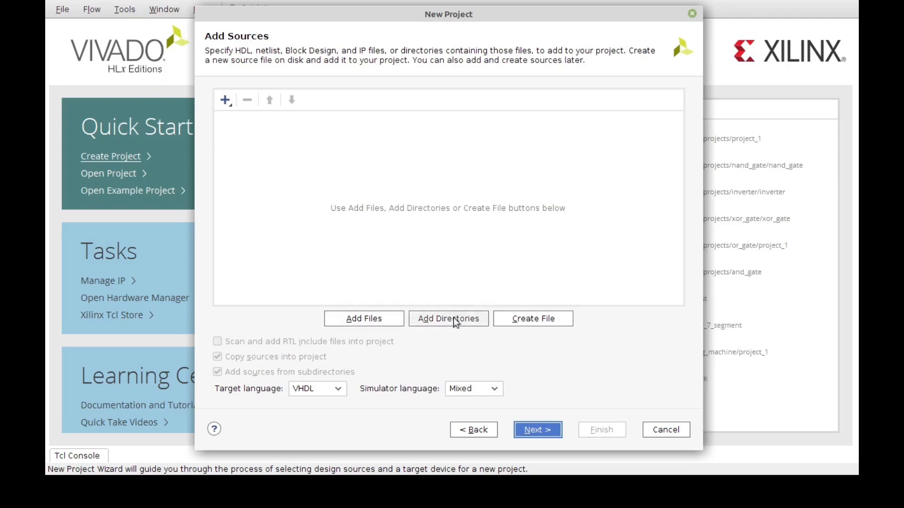
mouse_move(458, 332)
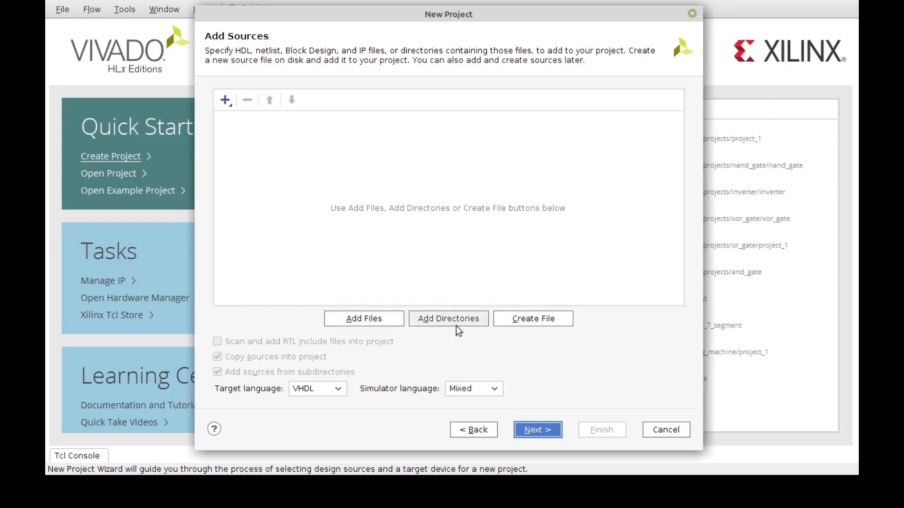
mouse_move(440, 326)
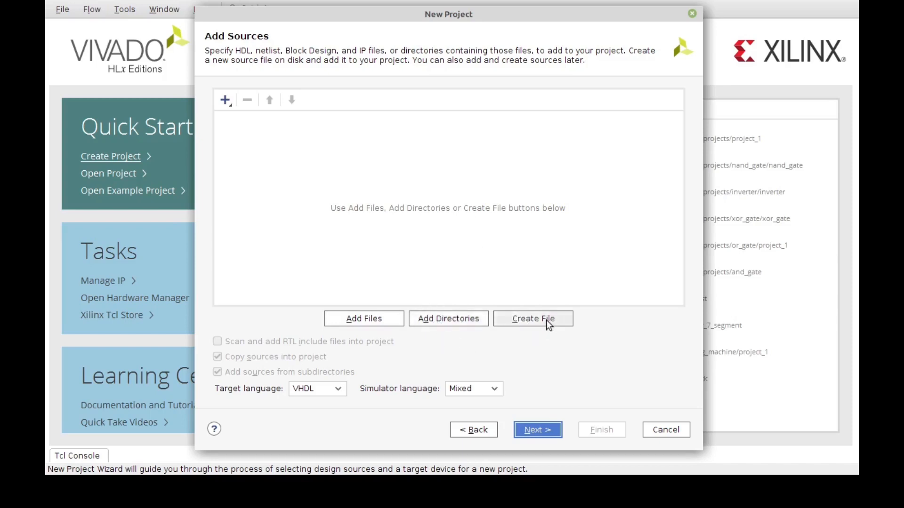
mouse_move(532, 351)
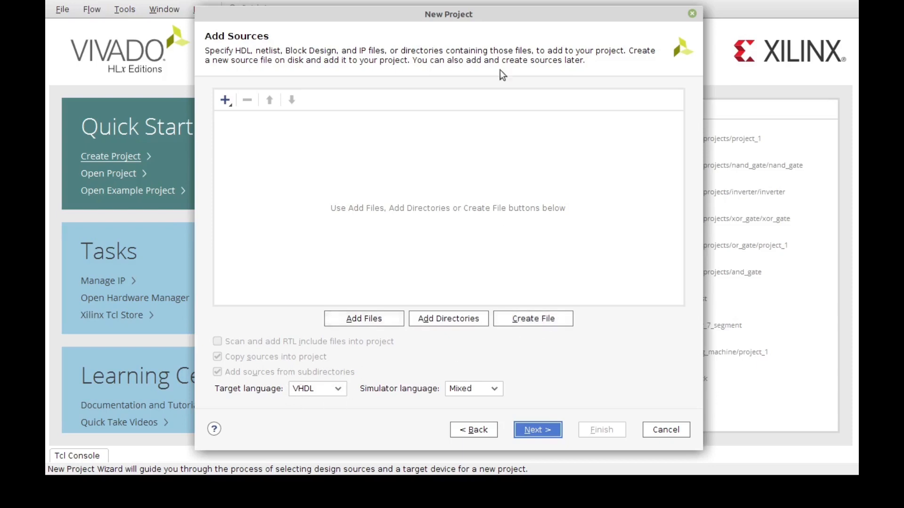
mouse_move(236, 422)
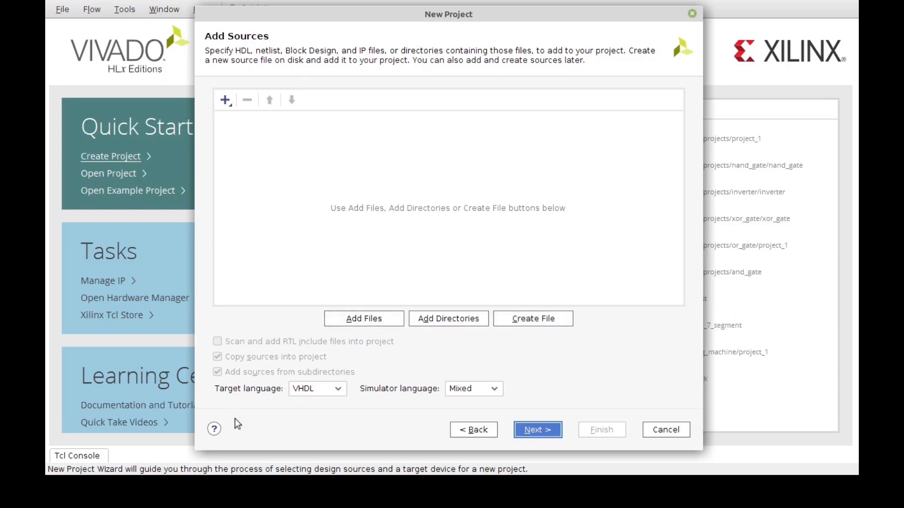
mouse_move(329, 397)
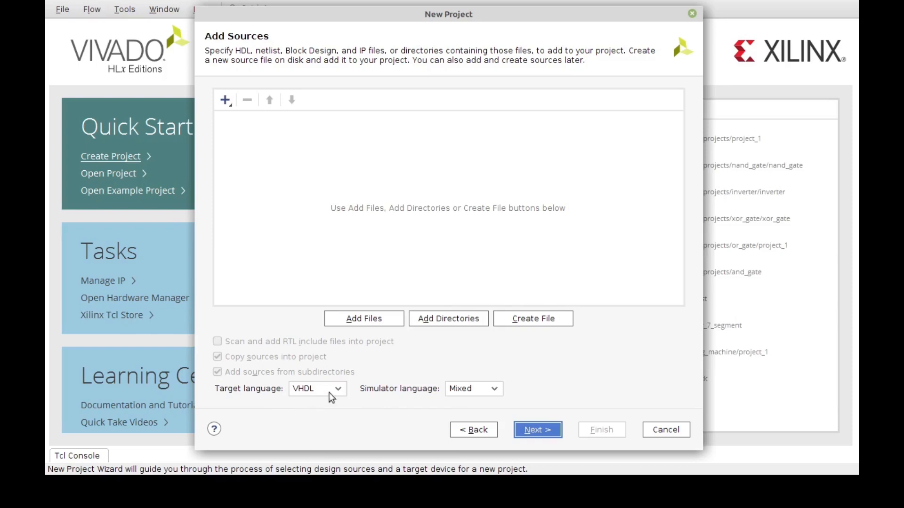
mouse_move(330, 397)
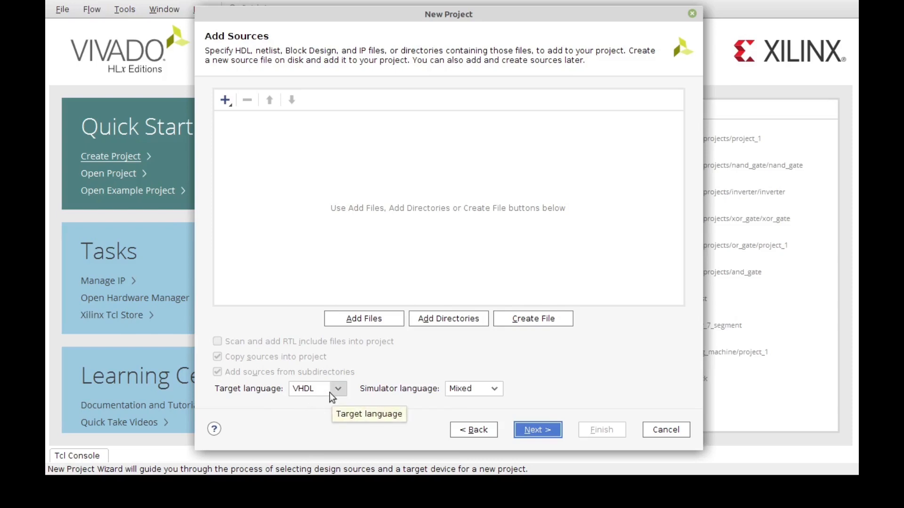
click(338, 389)
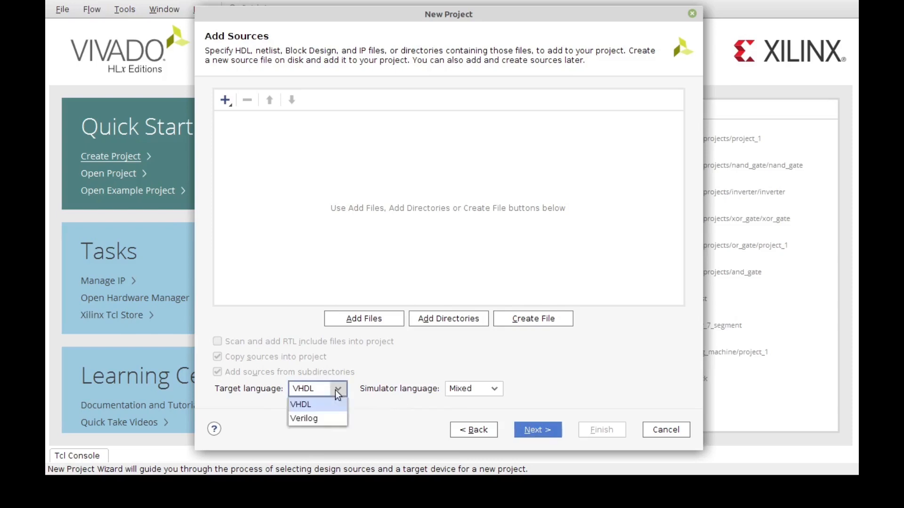
click(300, 405)
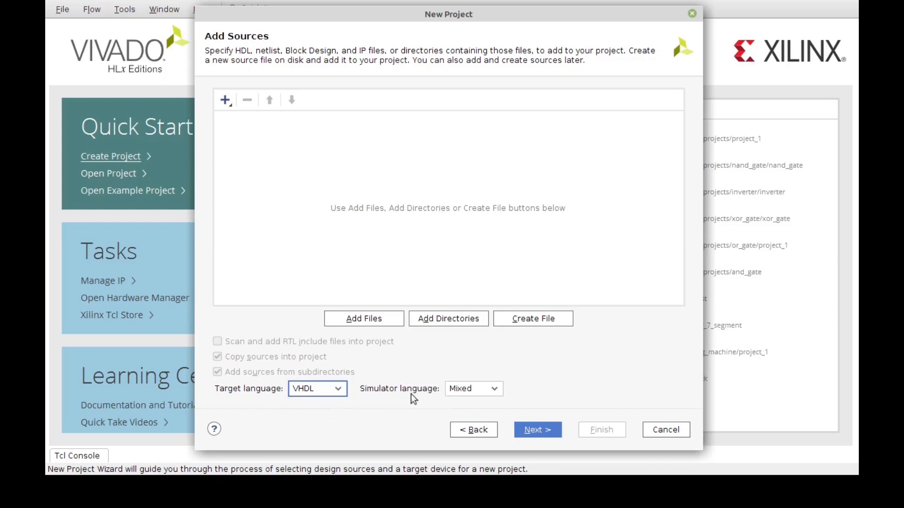
click(472, 388)
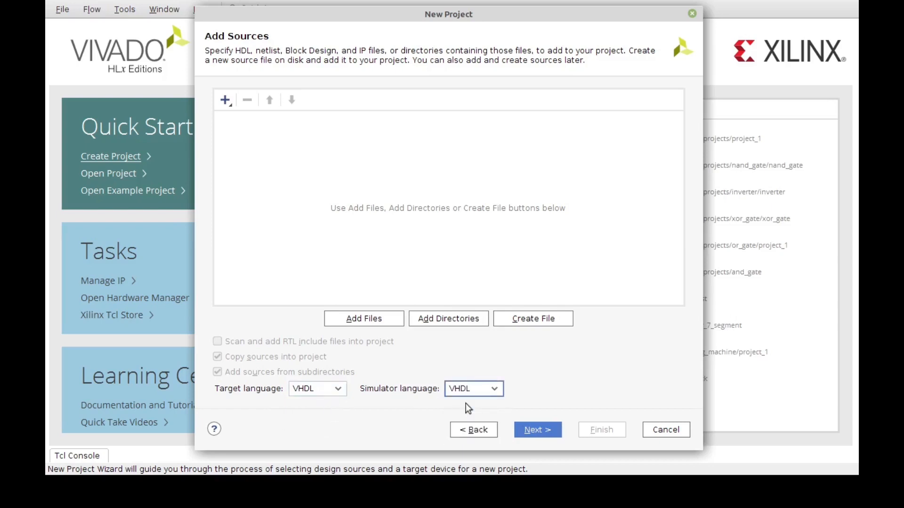
click(495, 389)
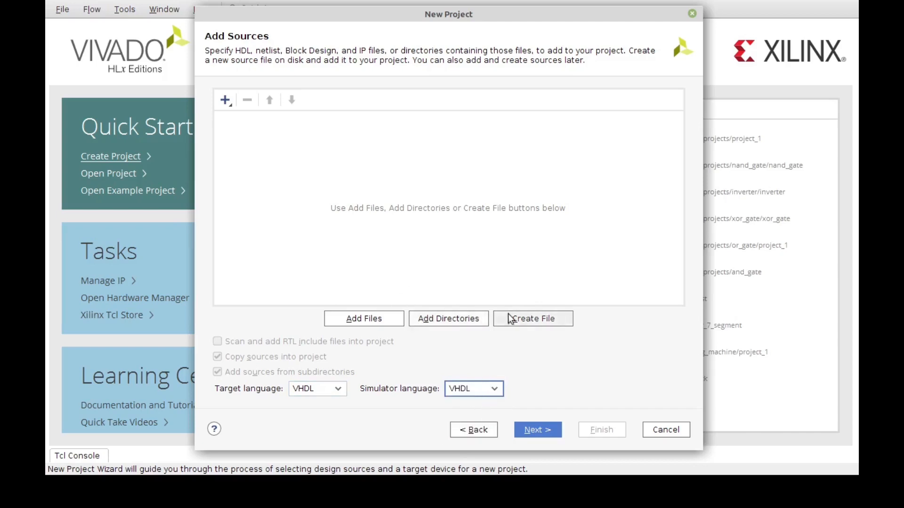
mouse_move(480, 309)
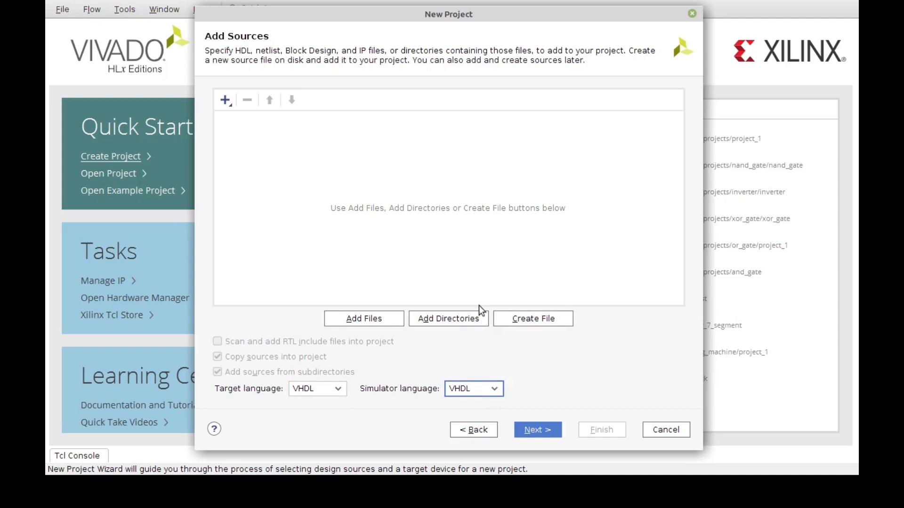
mouse_move(528, 324)
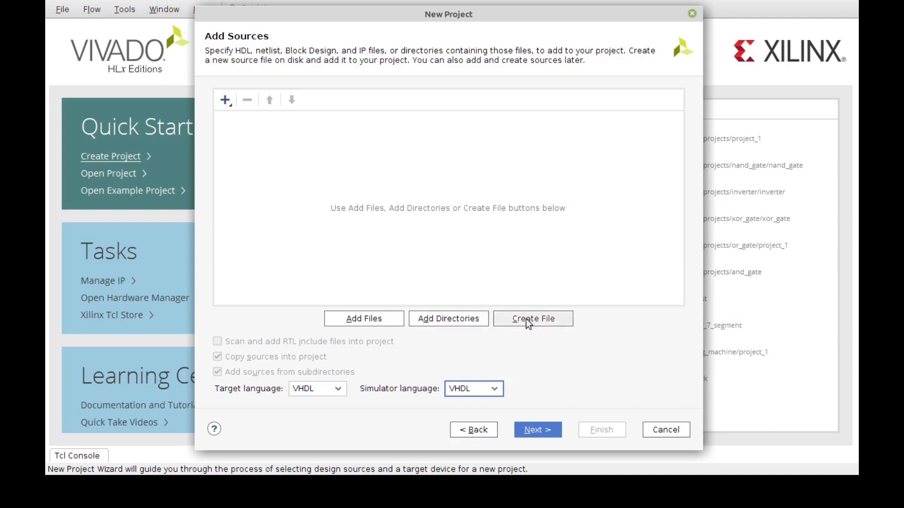
Step: Create a new VHDL source file named demo.vhd in the project's sources
click(533, 318)
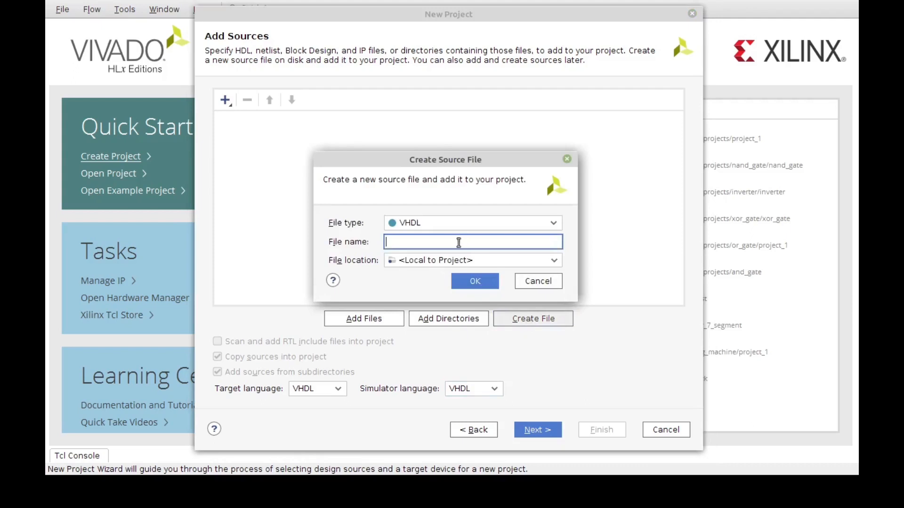
mouse_move(415, 241)
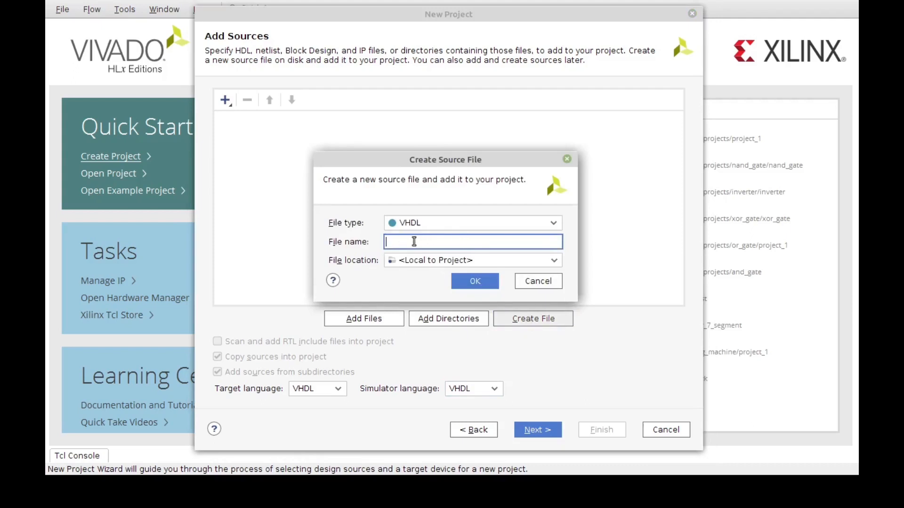
mouse_move(403, 227)
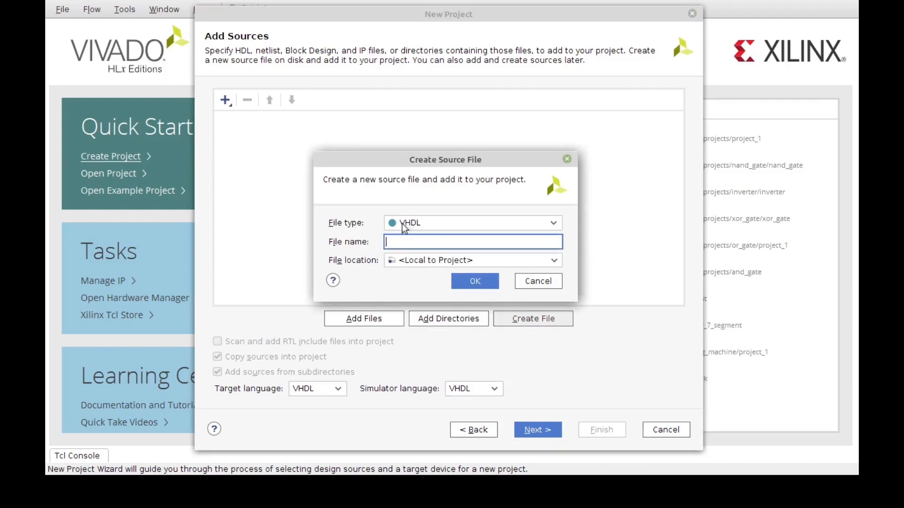
mouse_move(352, 344)
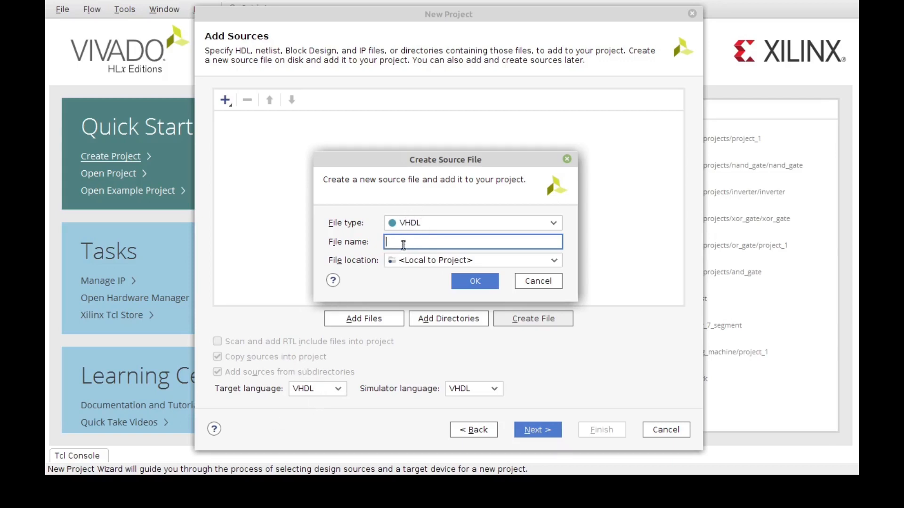
text(demo)
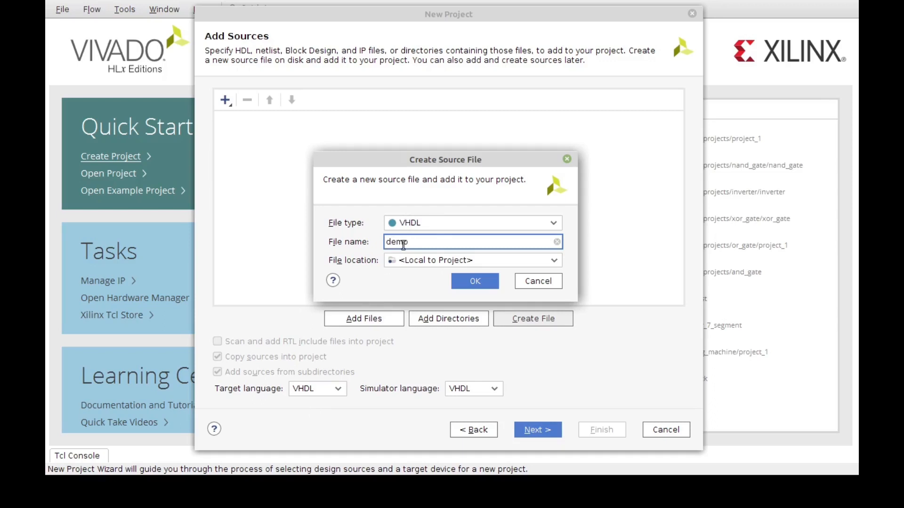
click(475, 281)
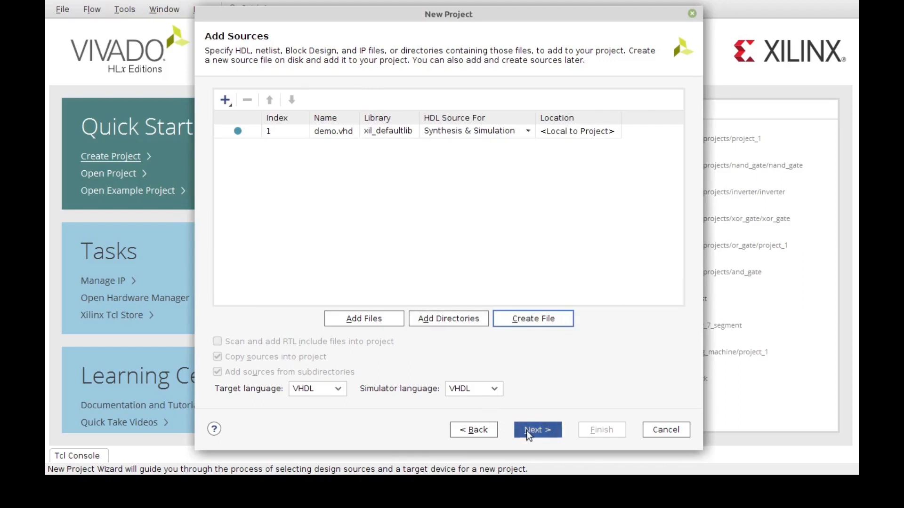
Step: Advance from Add Sources to the optional Add Constraints page without adding files
click(536, 429)
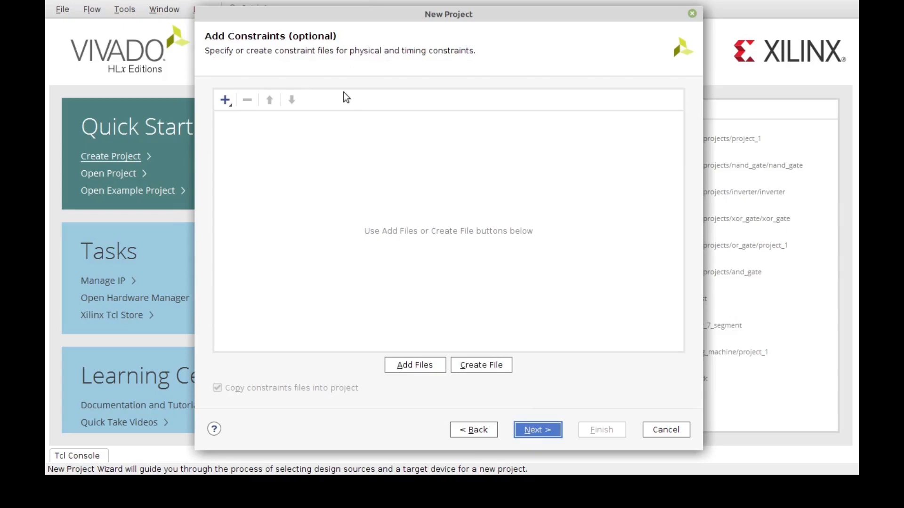
mouse_move(334, 190)
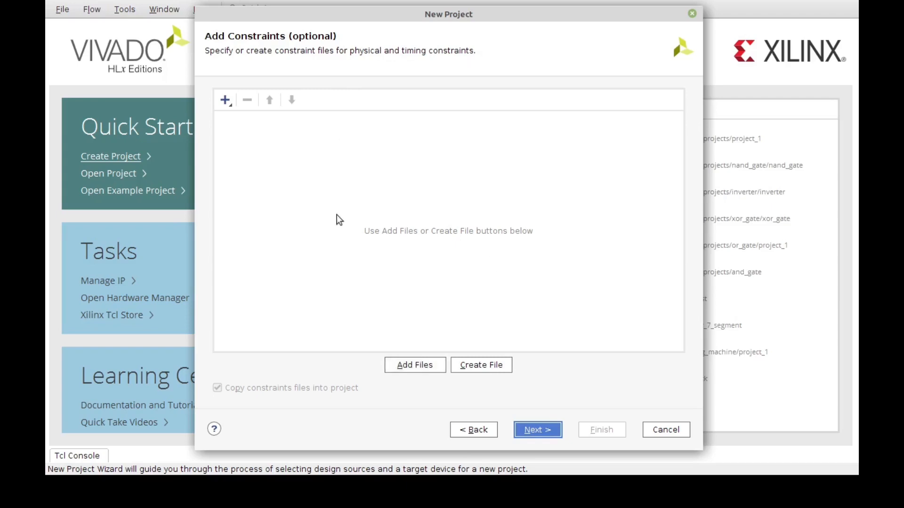
mouse_move(494, 402)
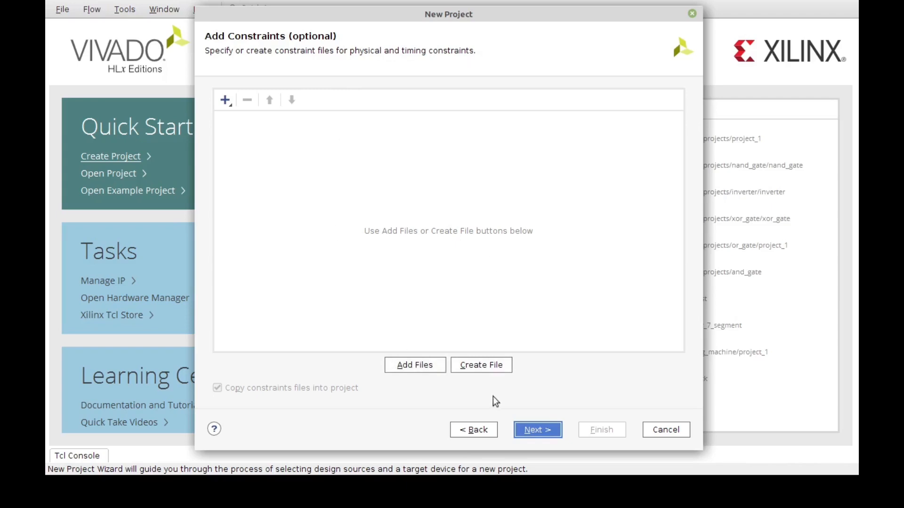
Step: Choose xc7z010iclg400-1L from the search history as default part and reach the summary
click(538, 429)
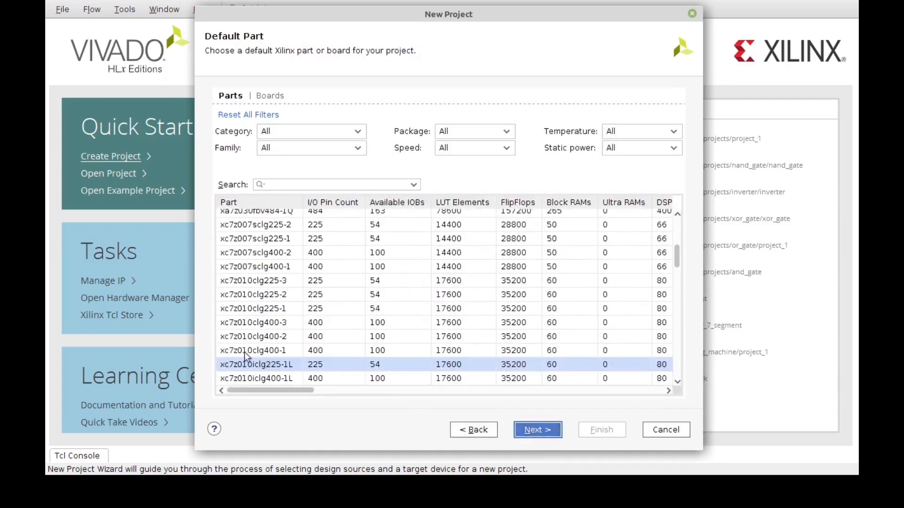
mouse_move(366, 341)
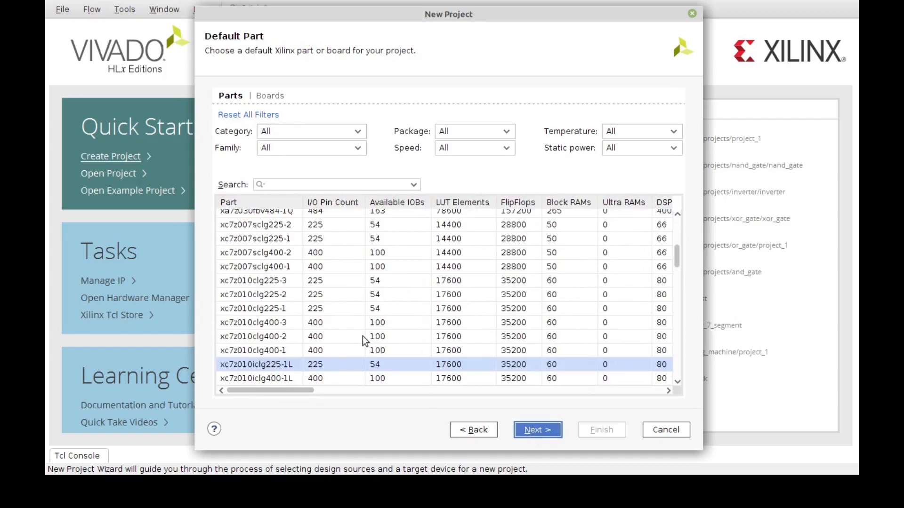
mouse_move(412, 201)
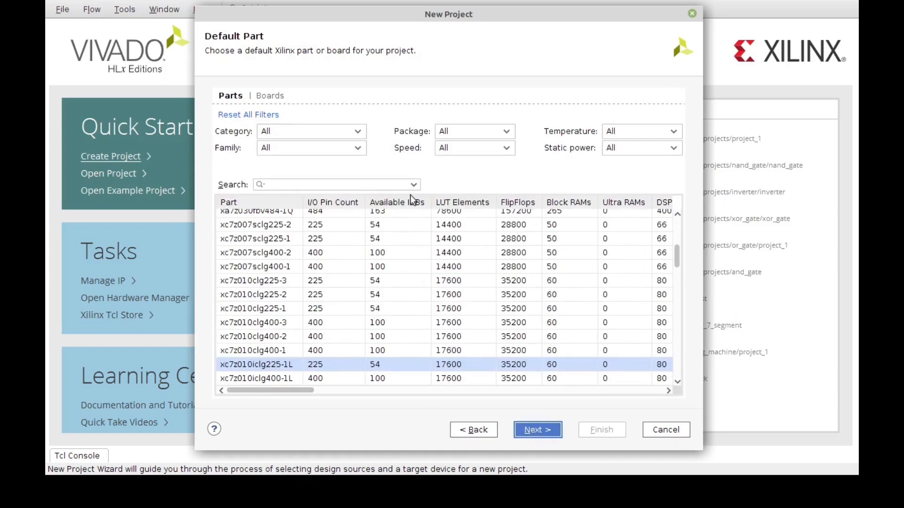
click(413, 185)
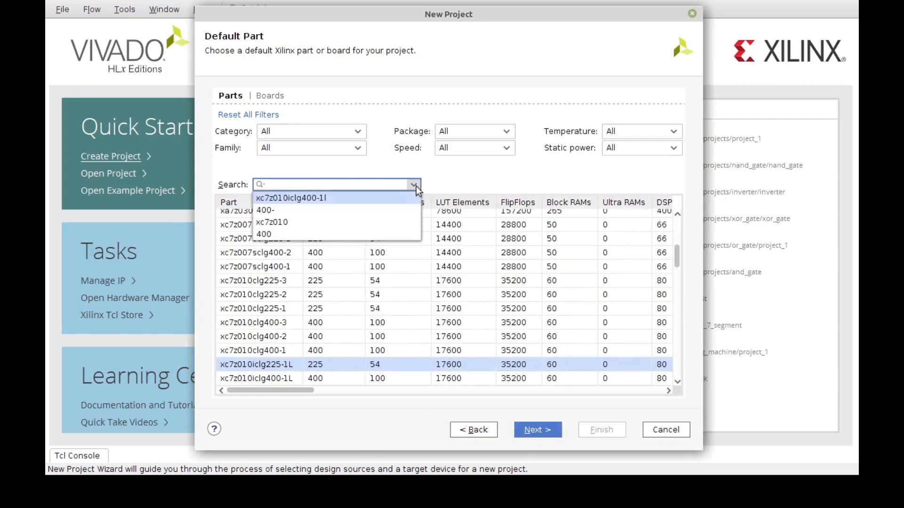
click(291, 198)
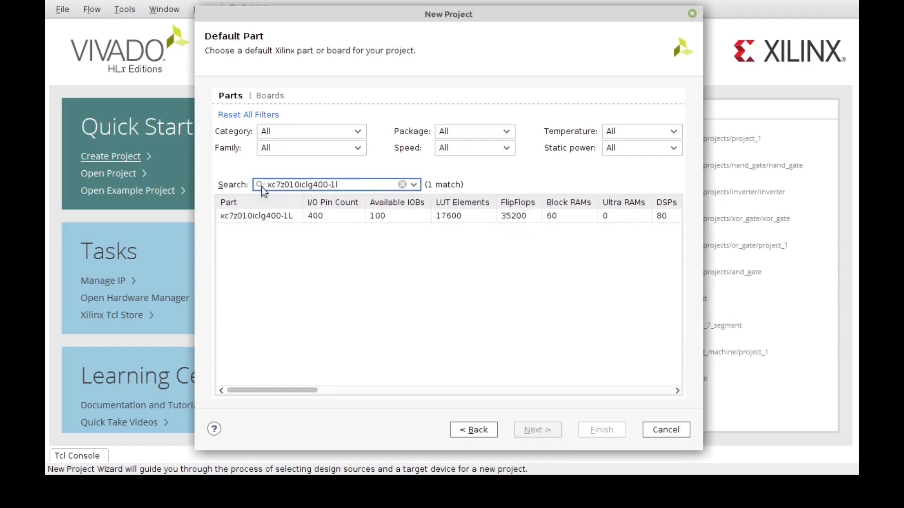
click(270, 215)
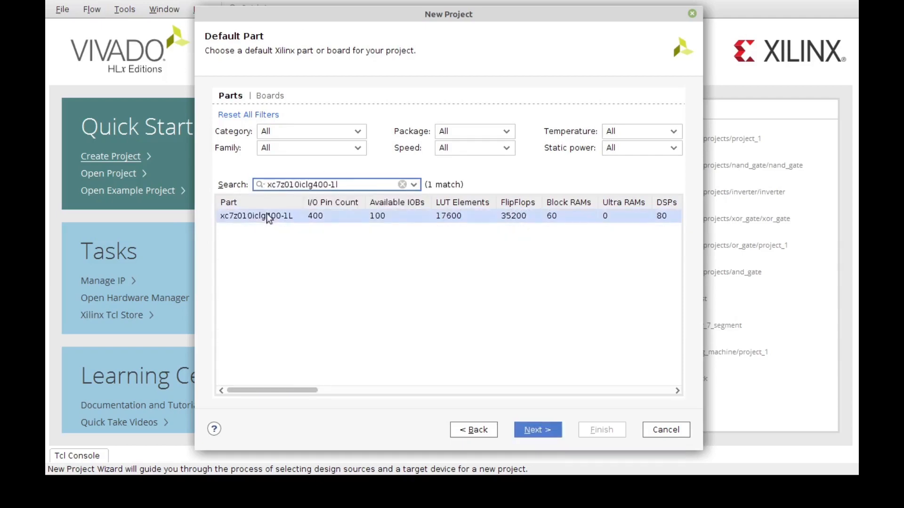
click(538, 429)
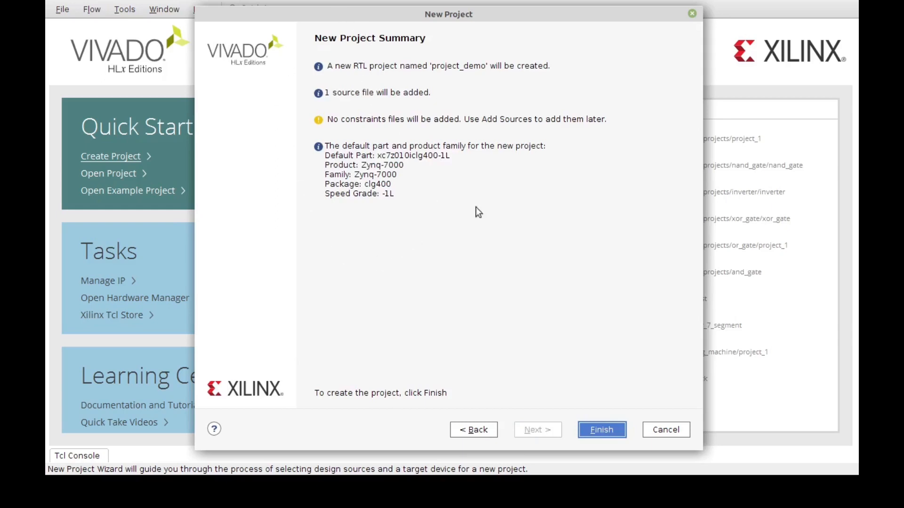
mouse_move(394, 224)
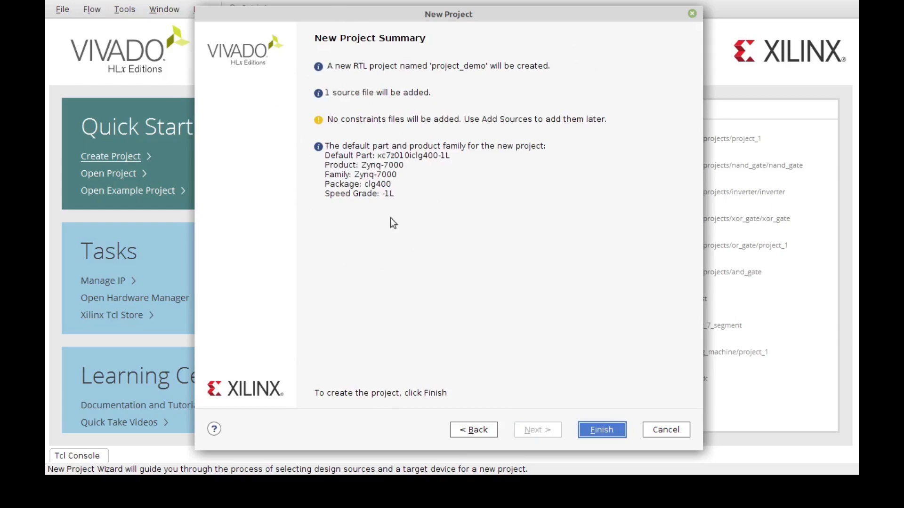
mouse_move(468, 75)
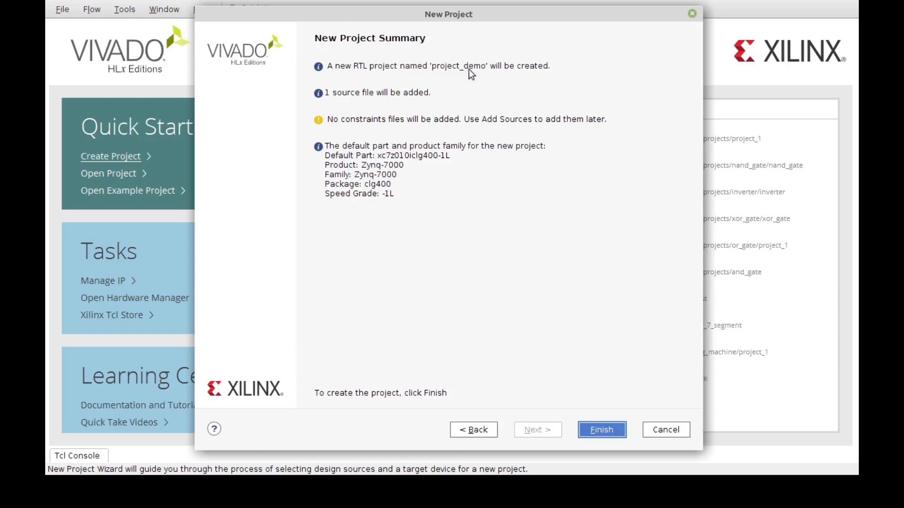
mouse_move(333, 101)
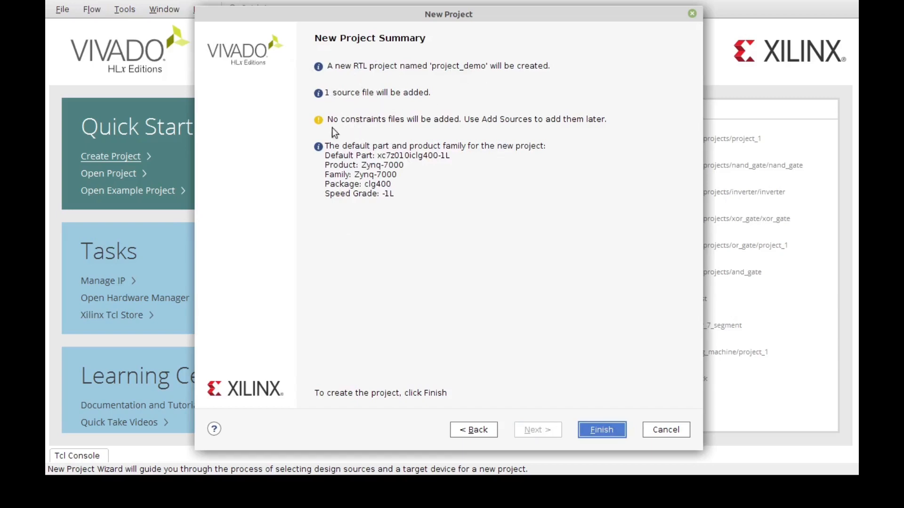
mouse_move(313, 122)
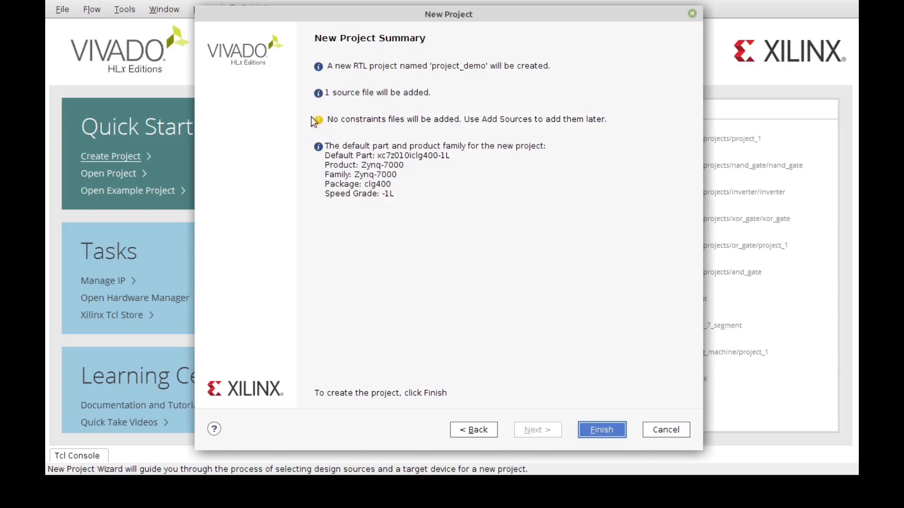
mouse_move(320, 158)
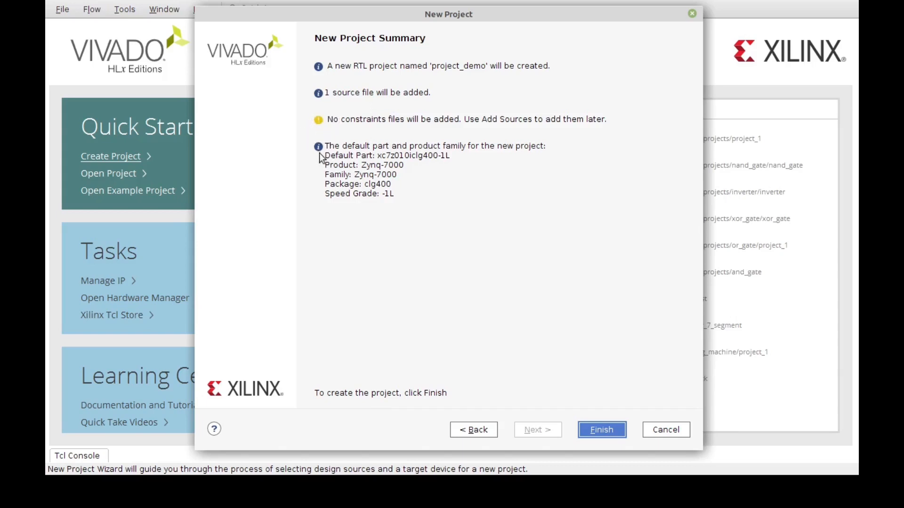
mouse_move(410, 165)
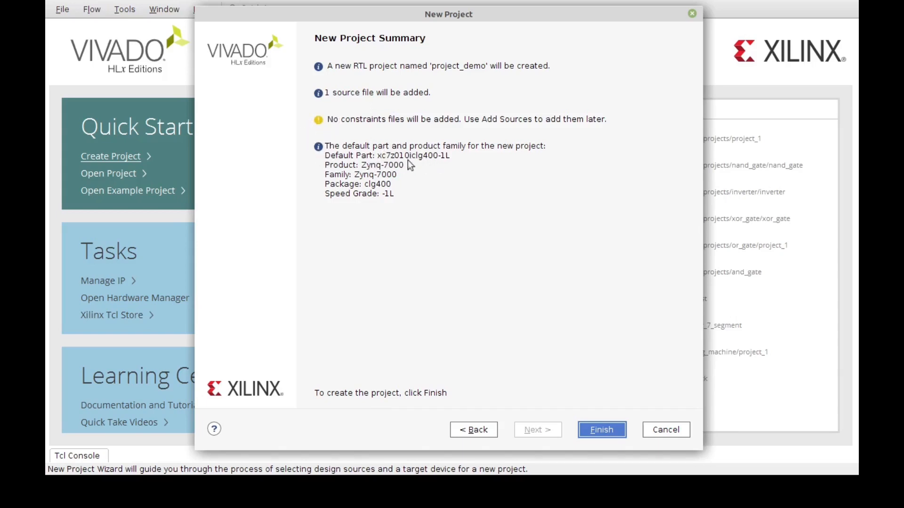
mouse_move(430, 168)
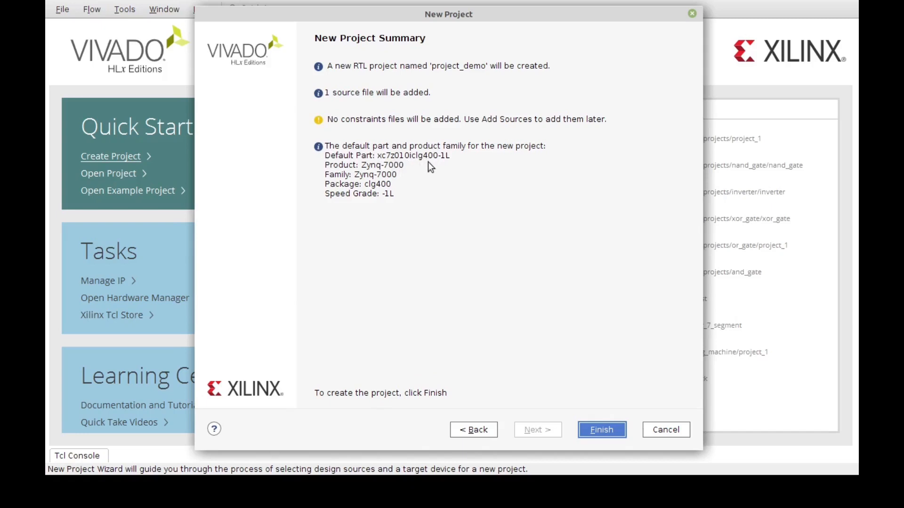
mouse_move(430, 154)
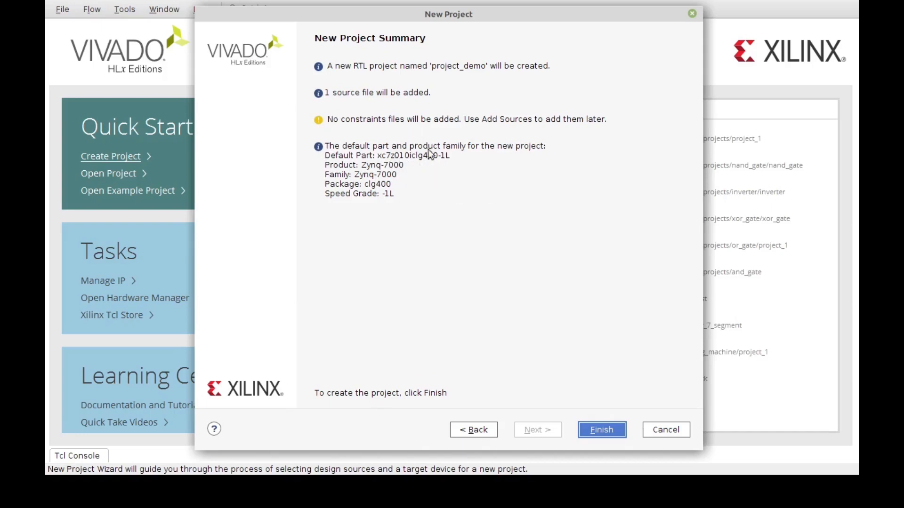
mouse_move(340, 191)
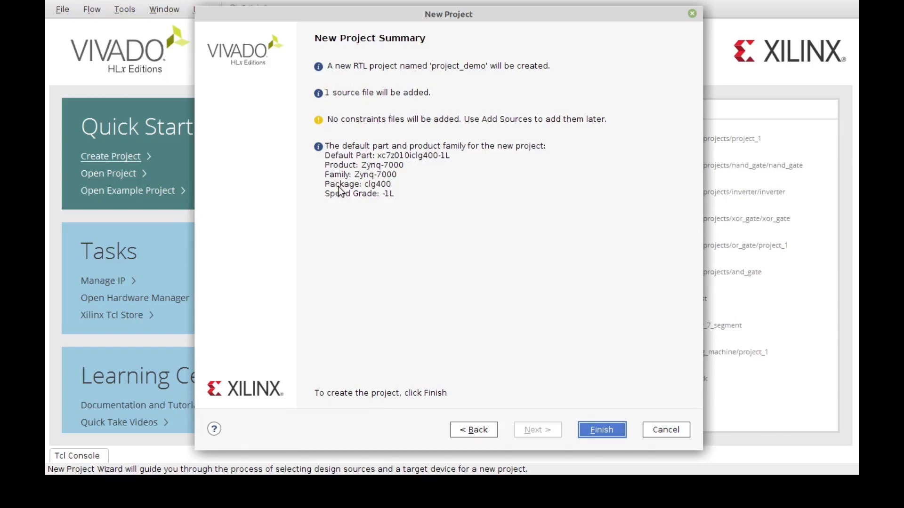
mouse_move(336, 227)
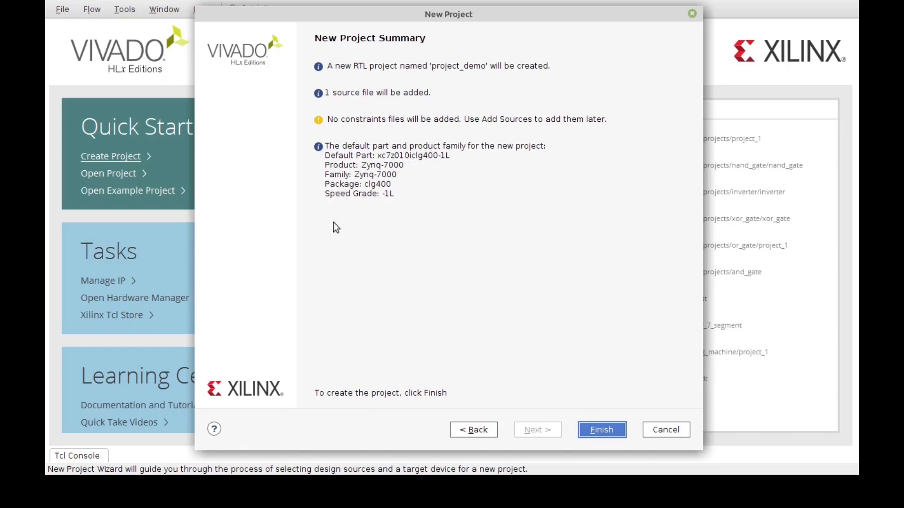
mouse_move(535, 377)
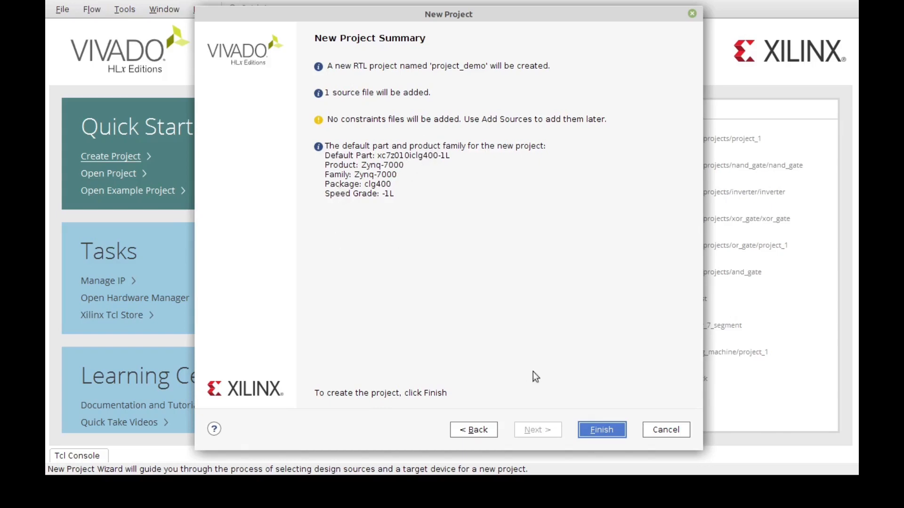
Step: Finish the wizard so project_demo is created with its source and default part
click(601, 429)
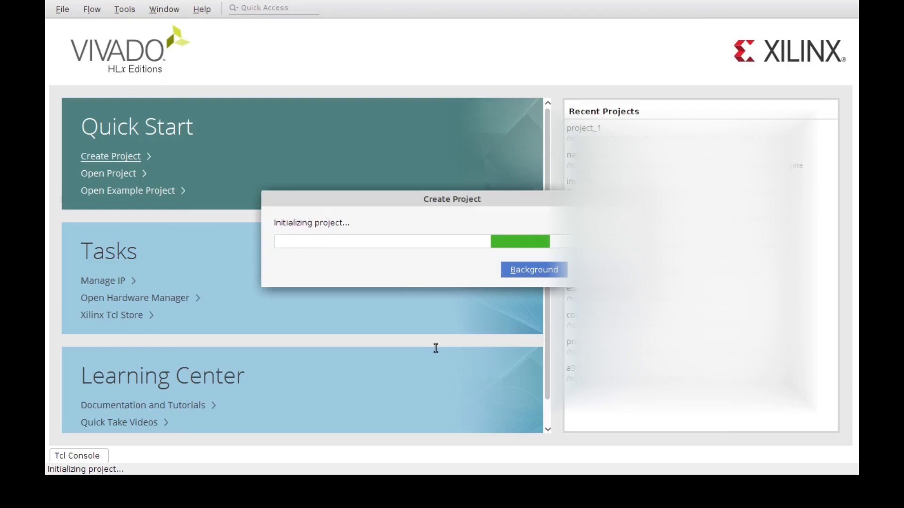
mouse_move(437, 353)
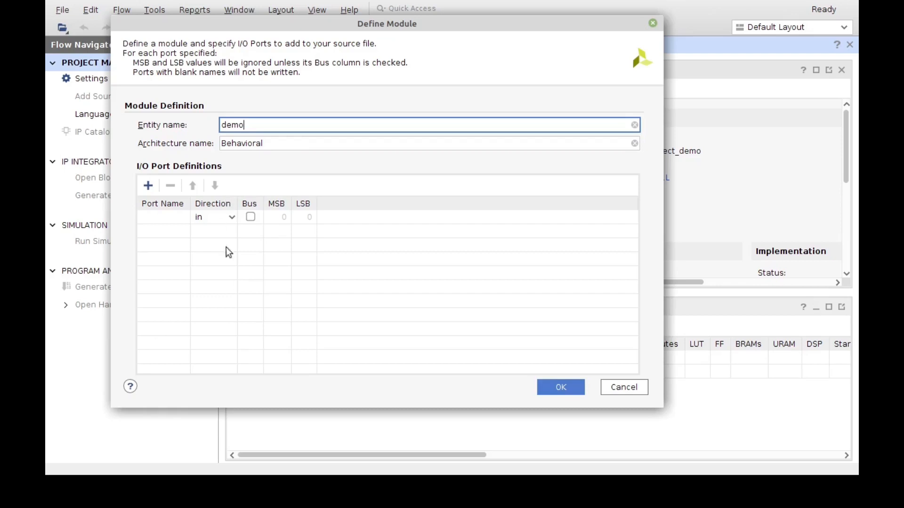
mouse_move(217, 233)
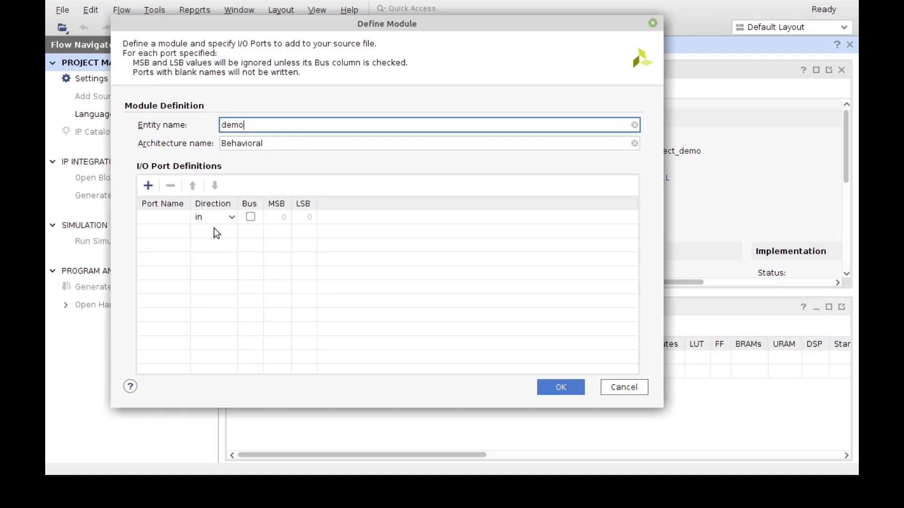
mouse_move(201, 245)
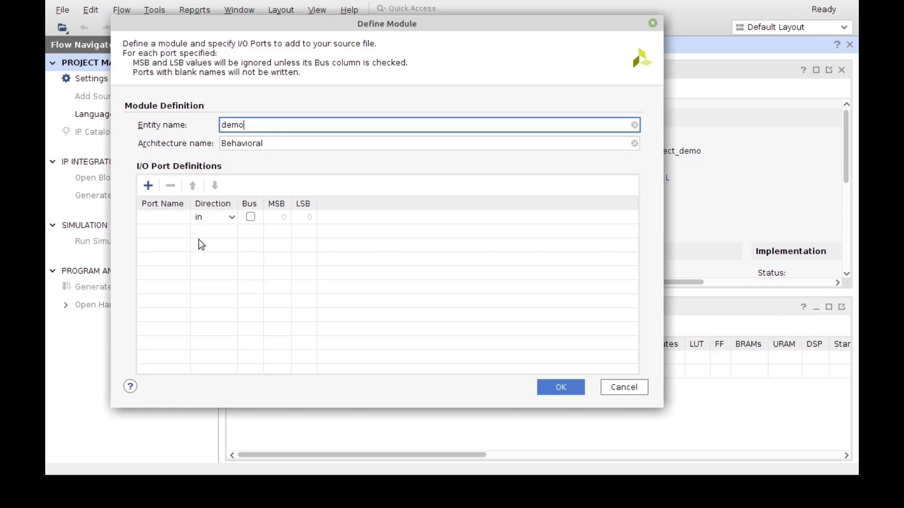
mouse_move(158, 265)
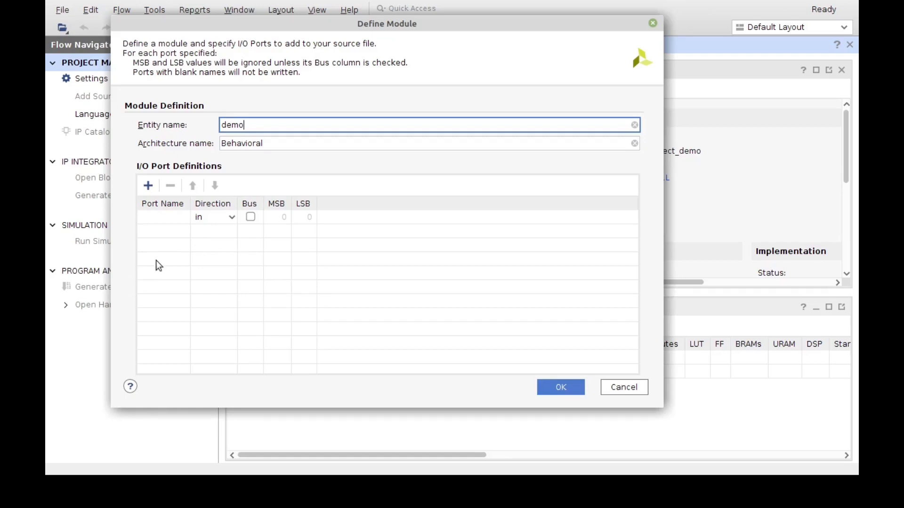
Step: Name the demo module's first port m_bits and mark it as a bus
click(147, 185)
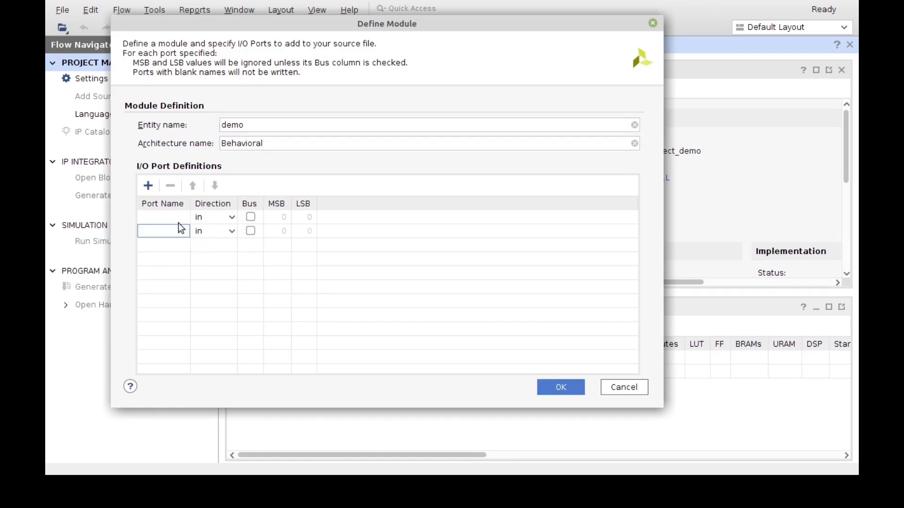
click(229, 217)
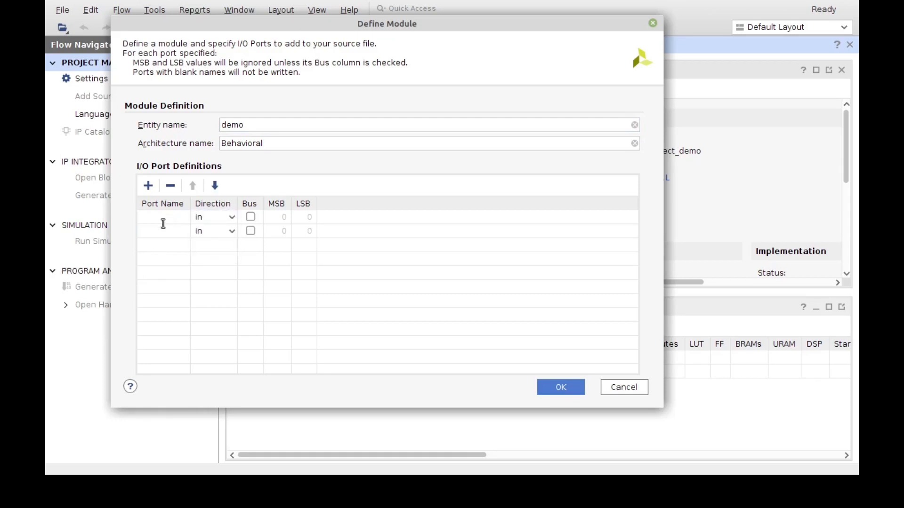
click(162, 216)
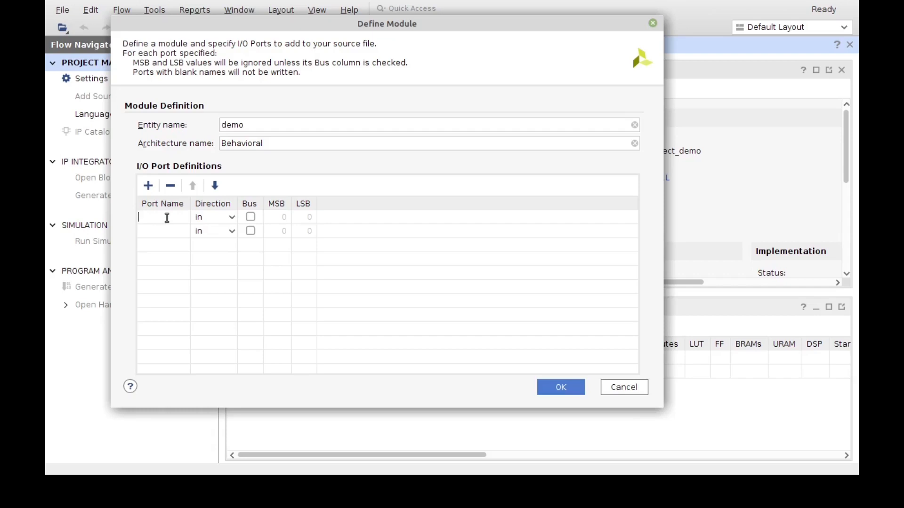
text(m_)
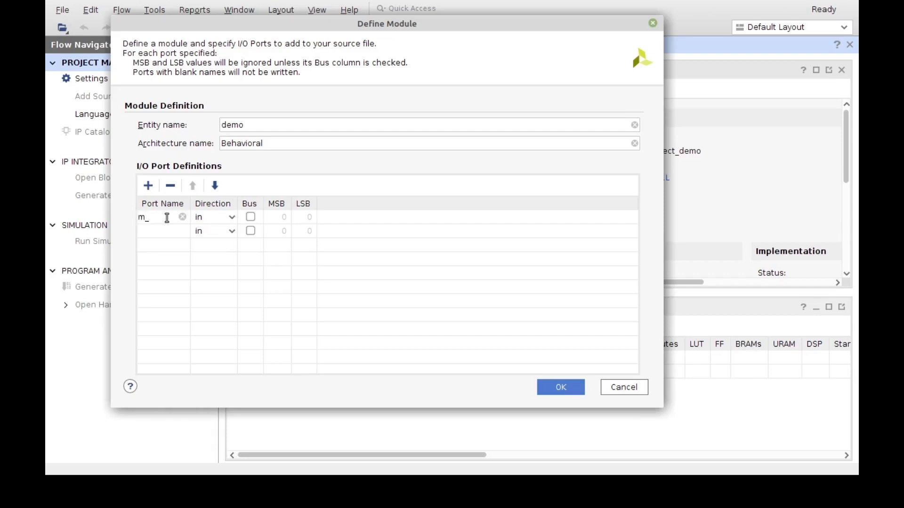
text(bits)
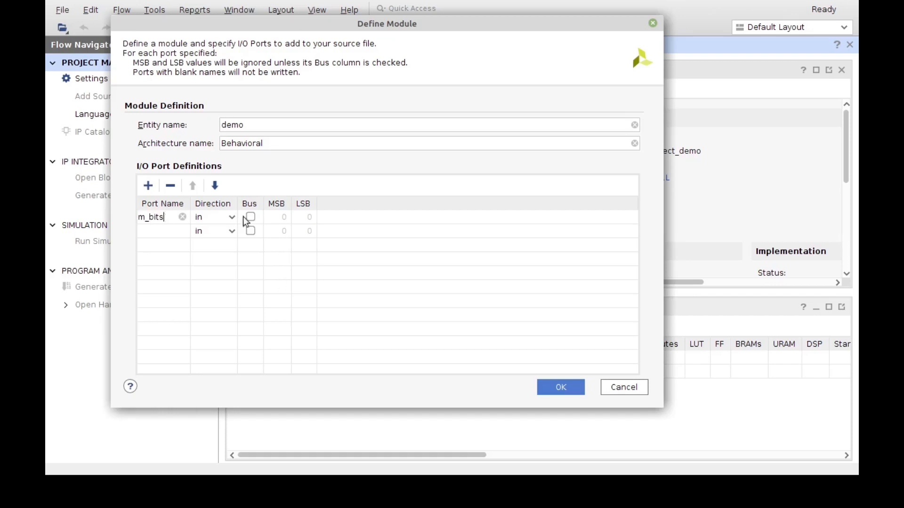
click(248, 216)
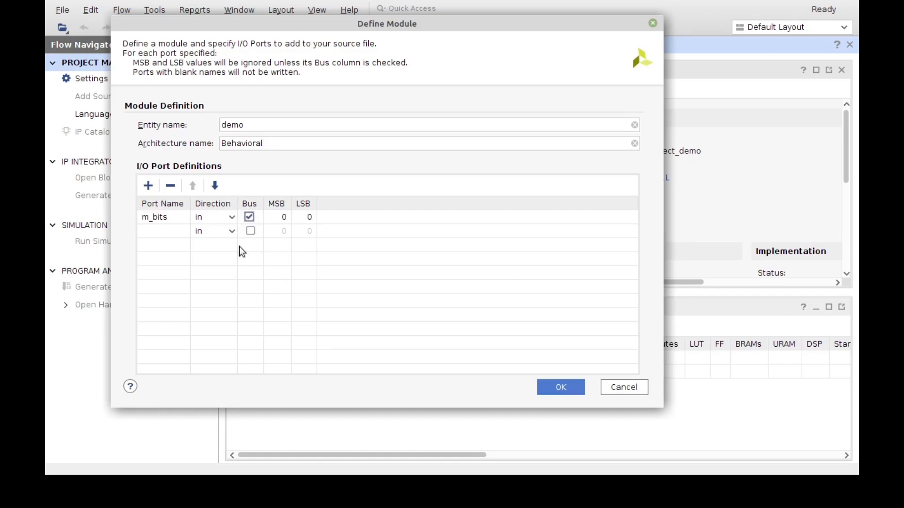
click(276, 217)
text(2)
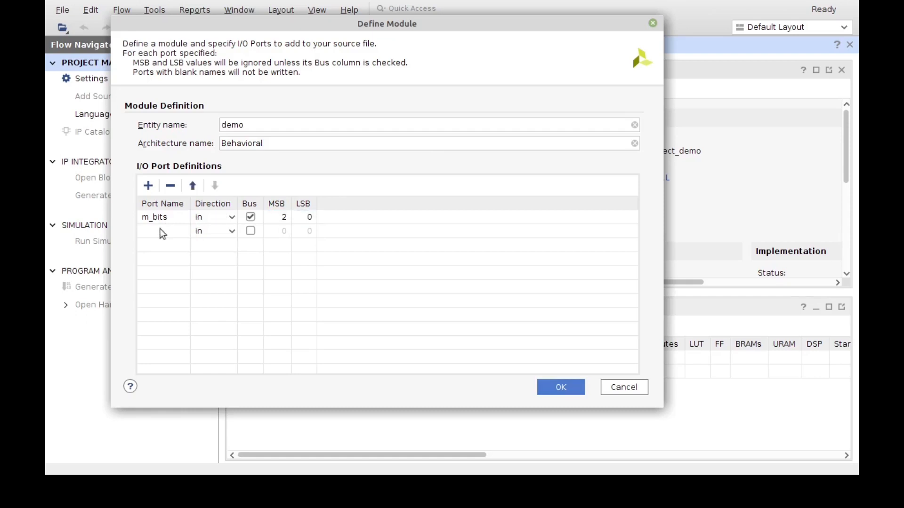
Step: Add a third port row and rename the second port to majority
text(maj)
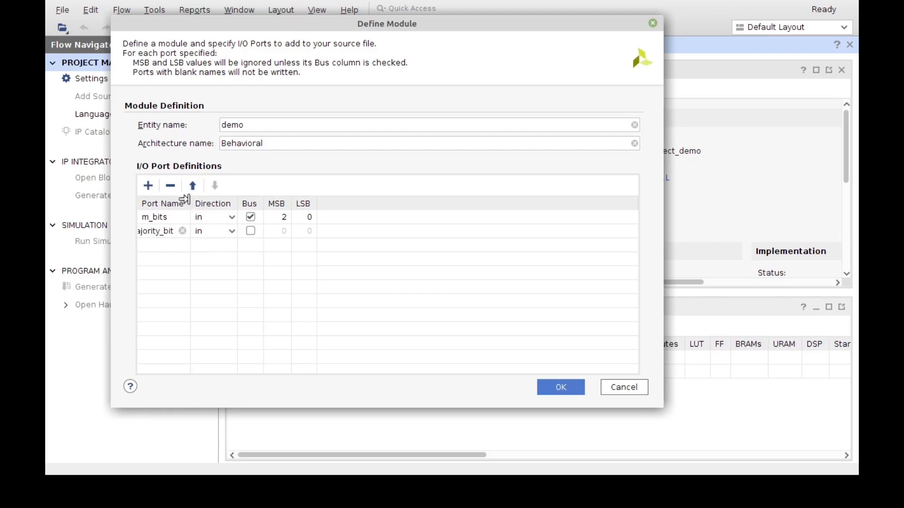
click(148, 185)
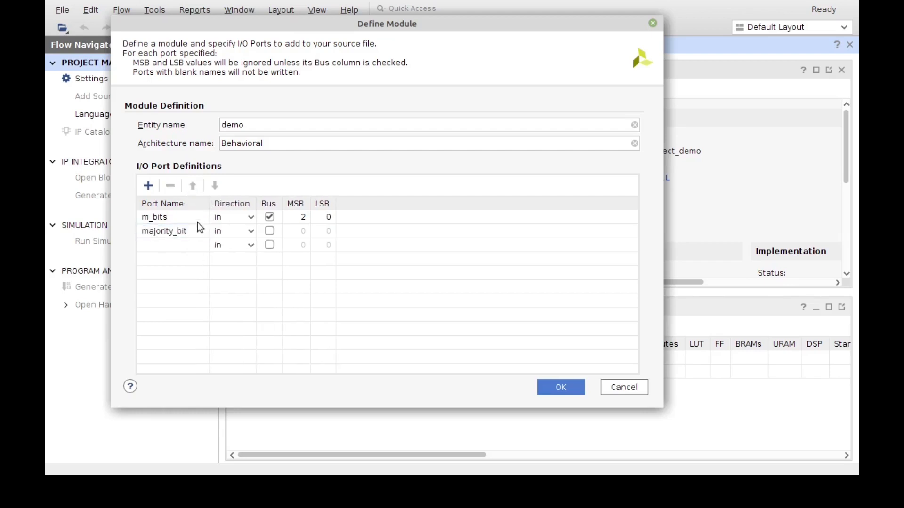
click(164, 231)
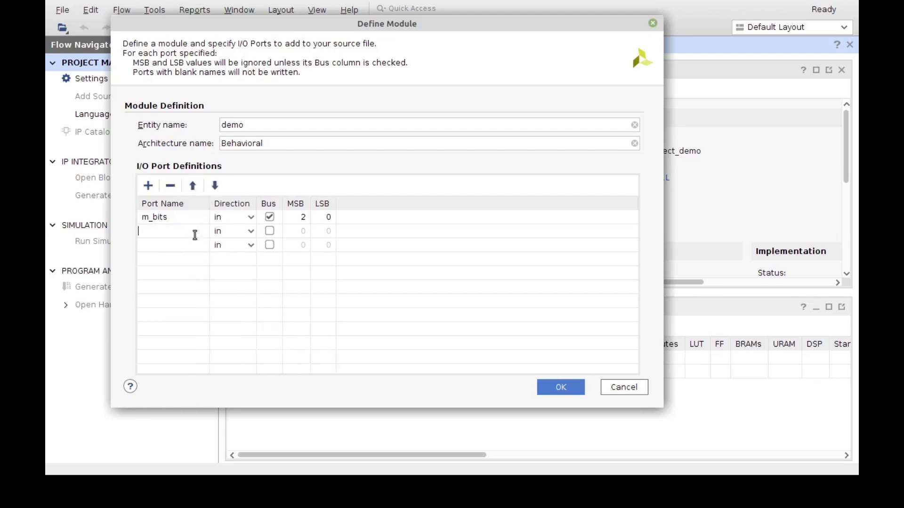
click(168, 216)
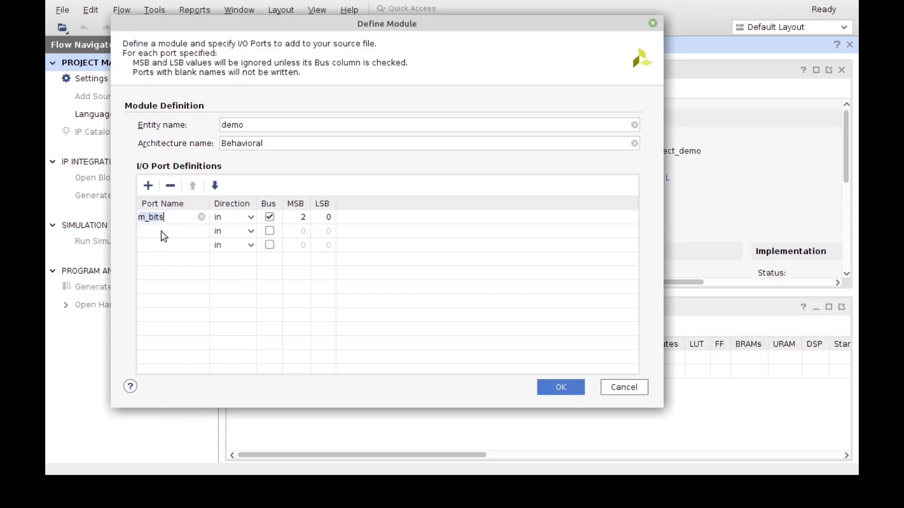
click(337, 277)
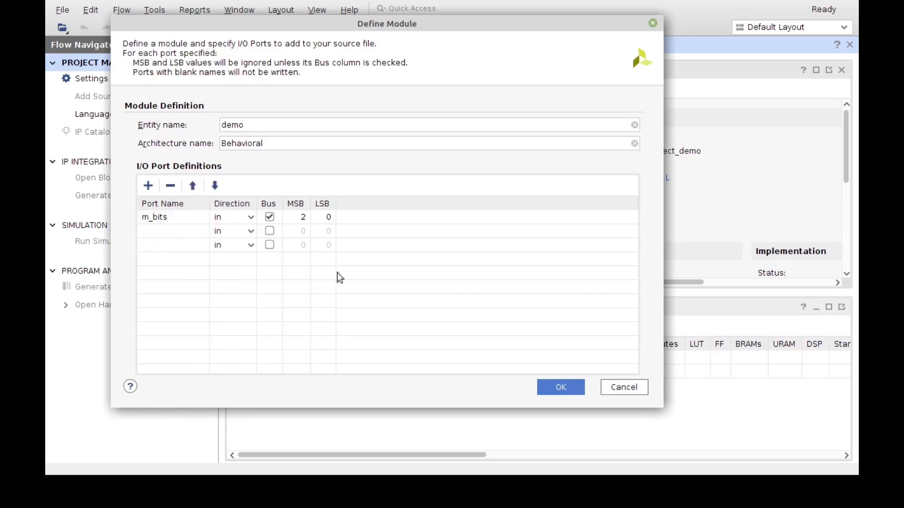
text(m)
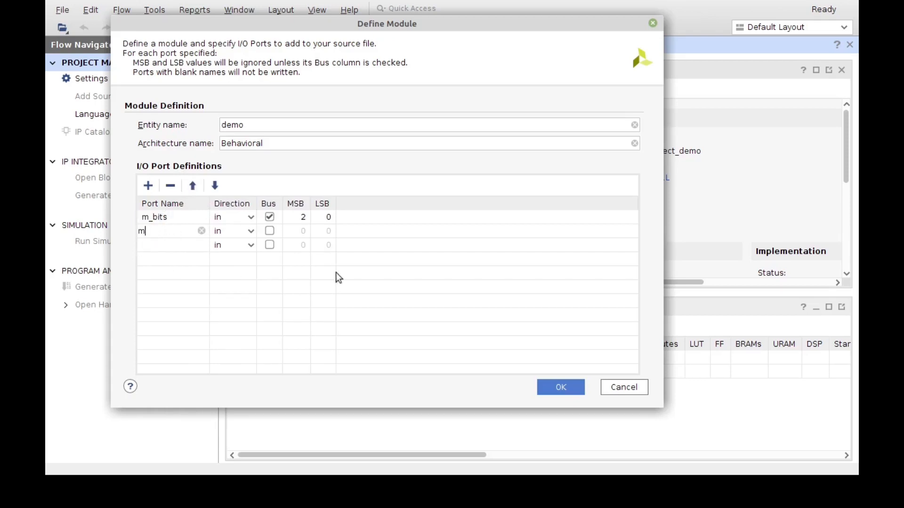
text(ajority)
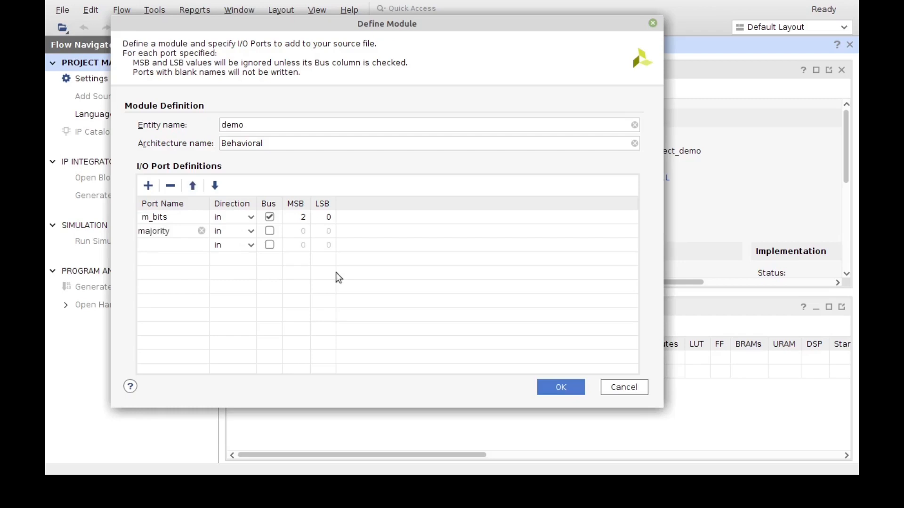
mouse_move(160, 160)
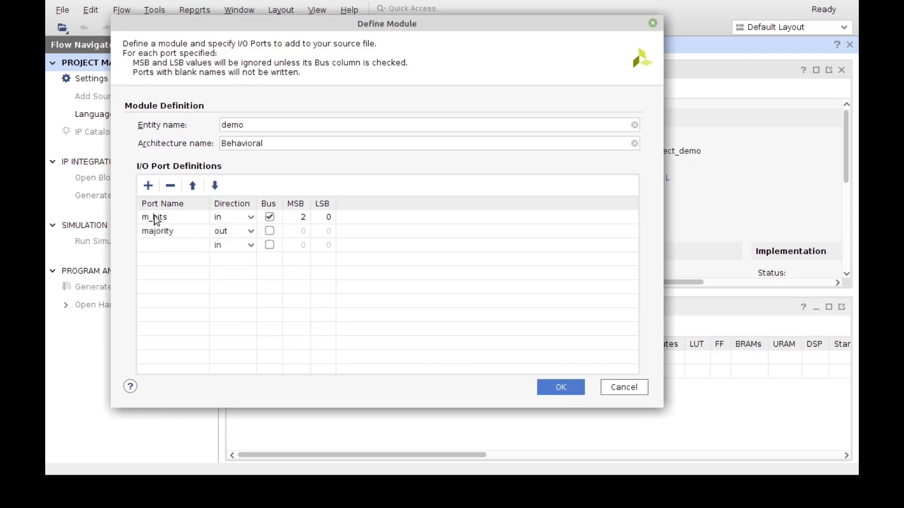
mouse_move(228, 212)
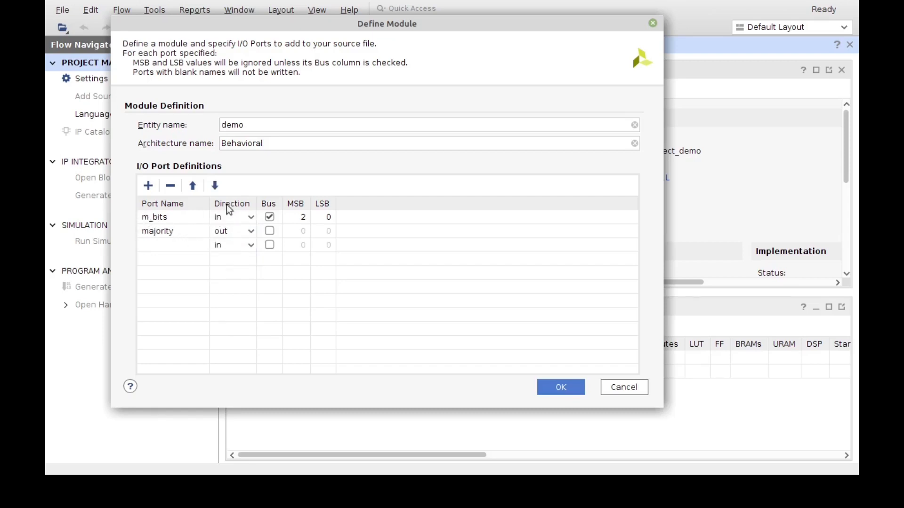
Step: Keep m_bits as input with MSB 2, LSB 0 and accept the demo module definition
click(233, 217)
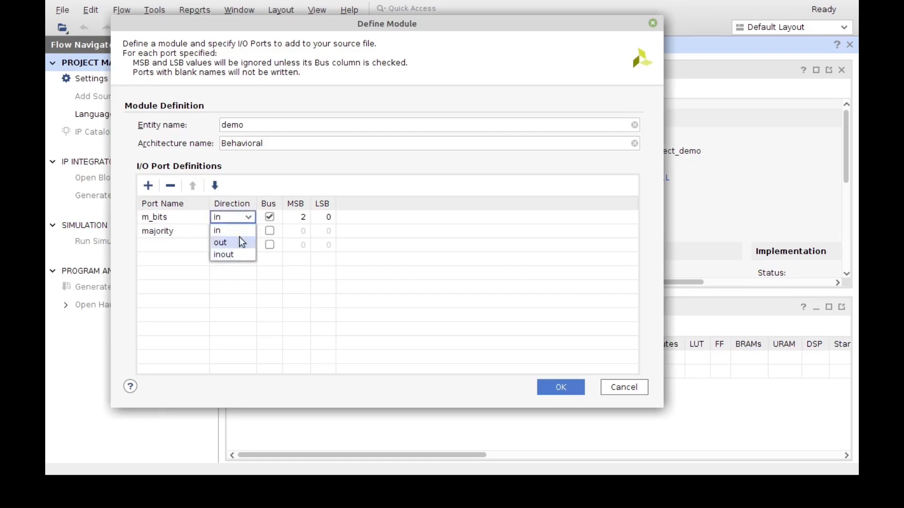
click(220, 243)
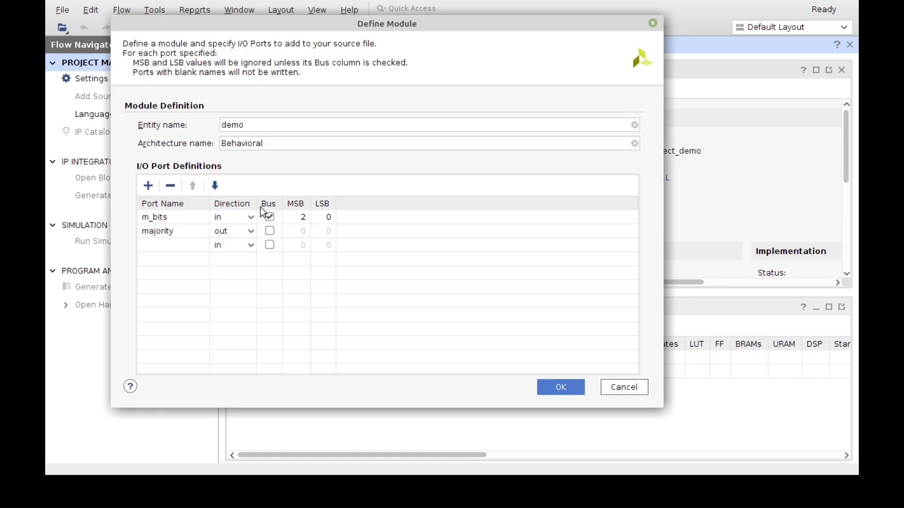
click(269, 217)
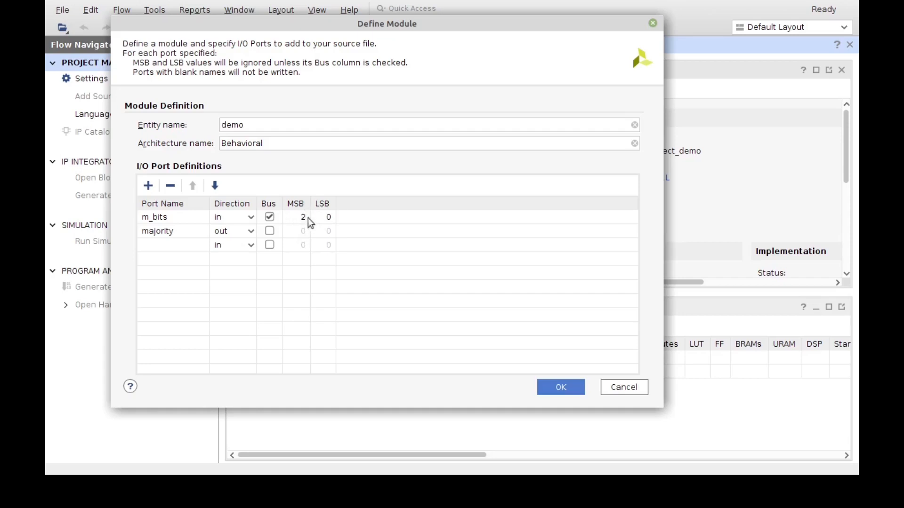
mouse_move(305, 241)
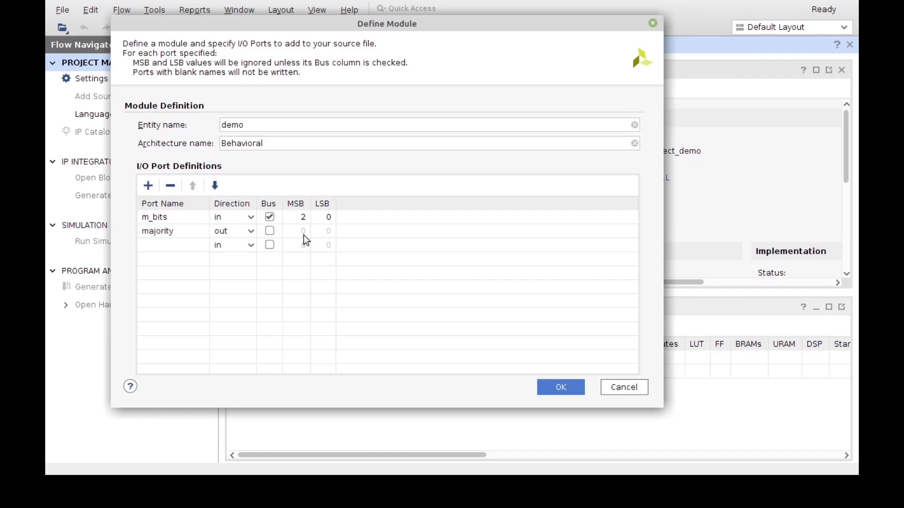
mouse_move(326, 218)
text(0)
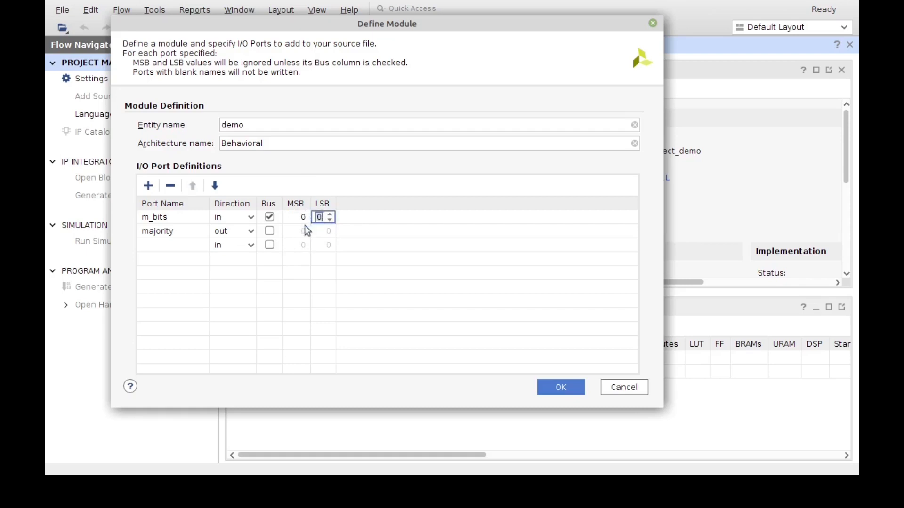
text(3)
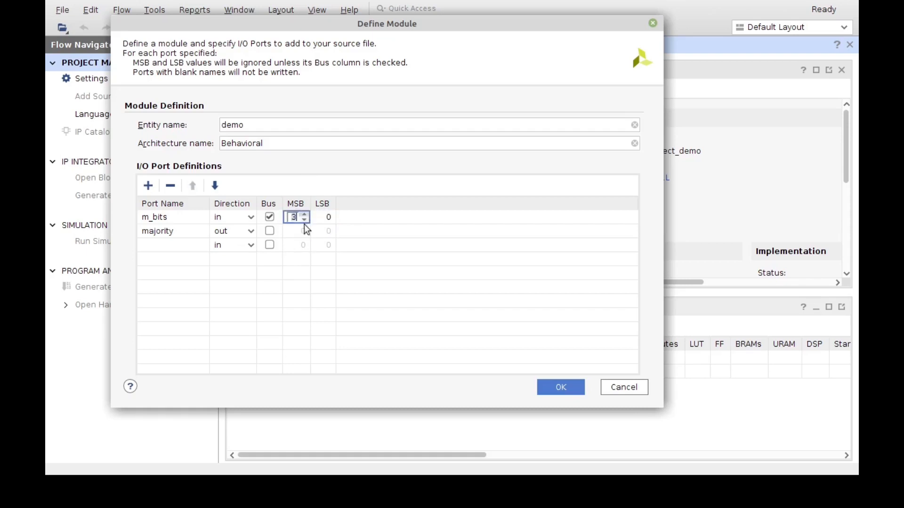
click(305, 220)
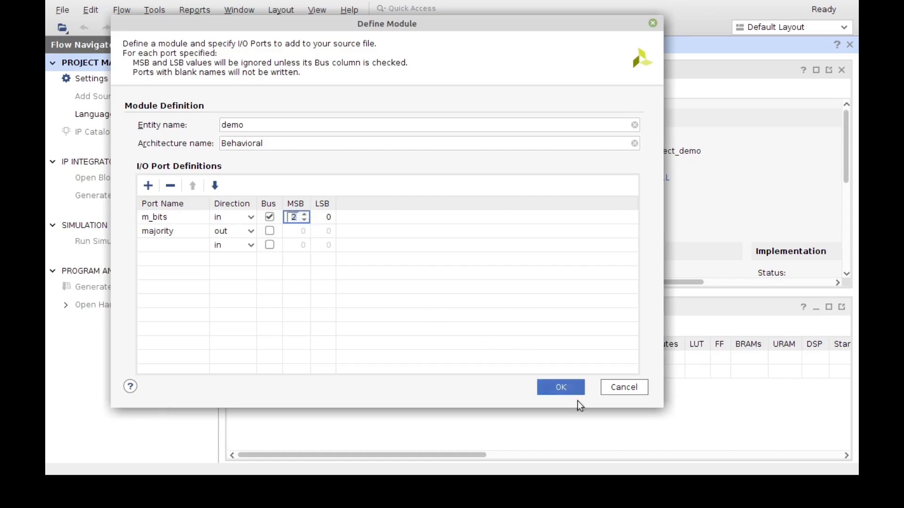
click(560, 387)
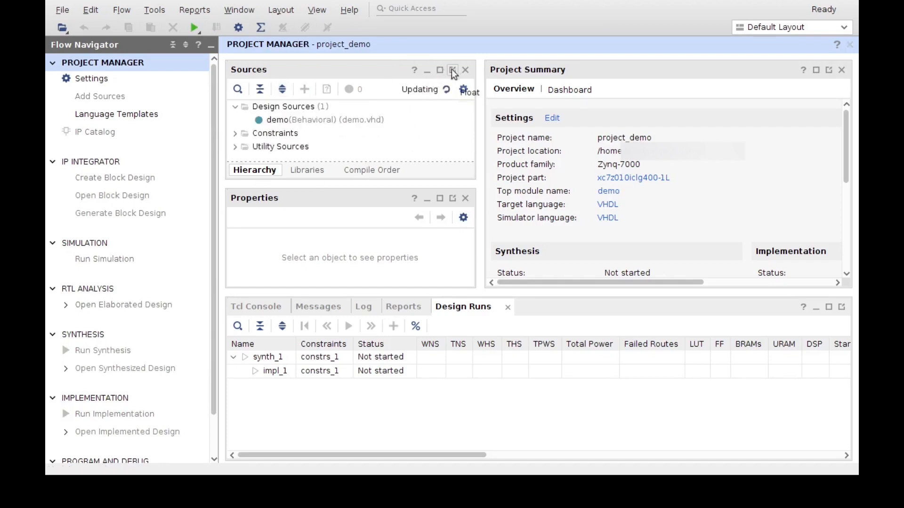
click(452, 70)
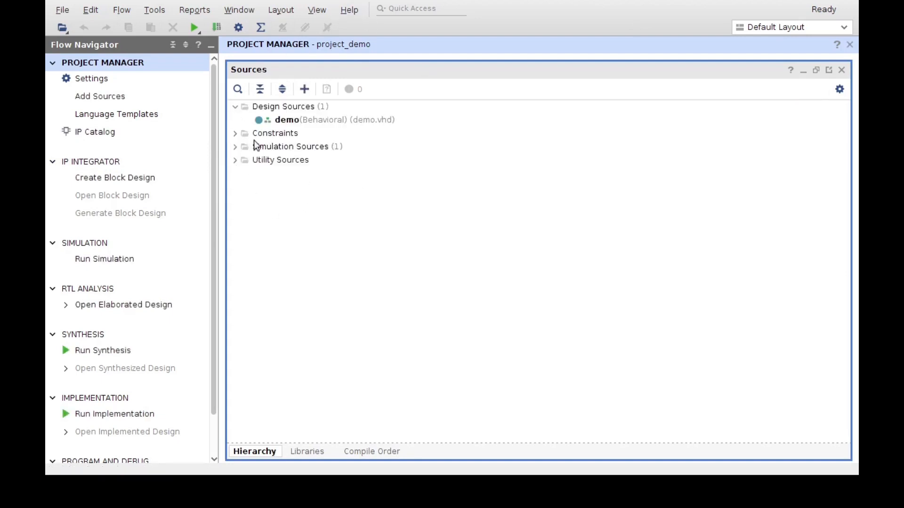
click(235, 132)
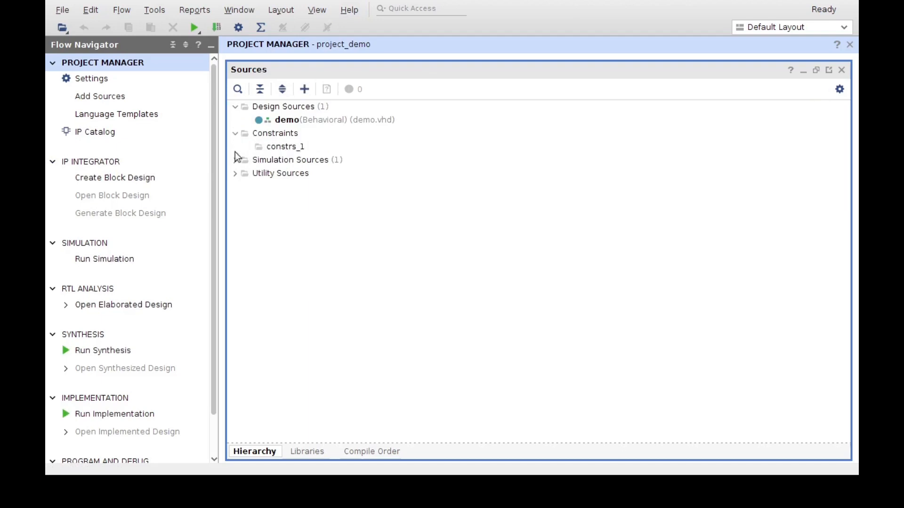
click(236, 159)
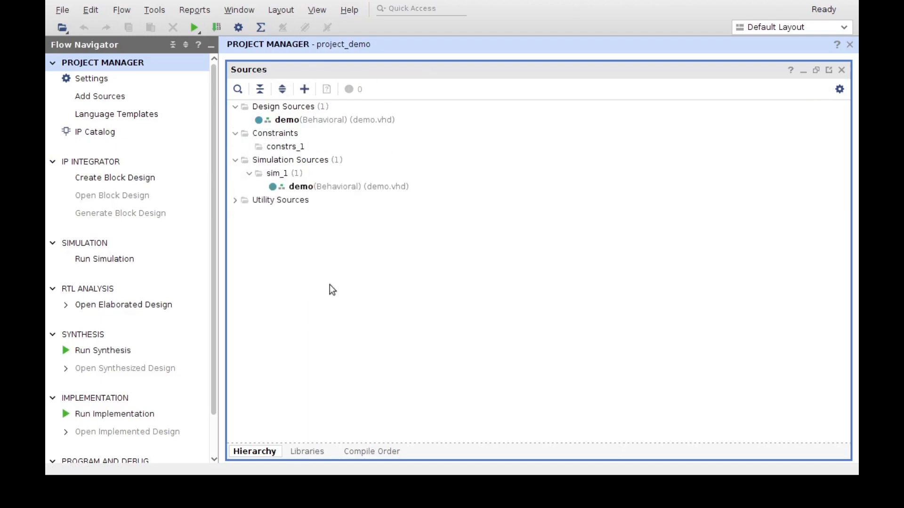
mouse_move(306, 113)
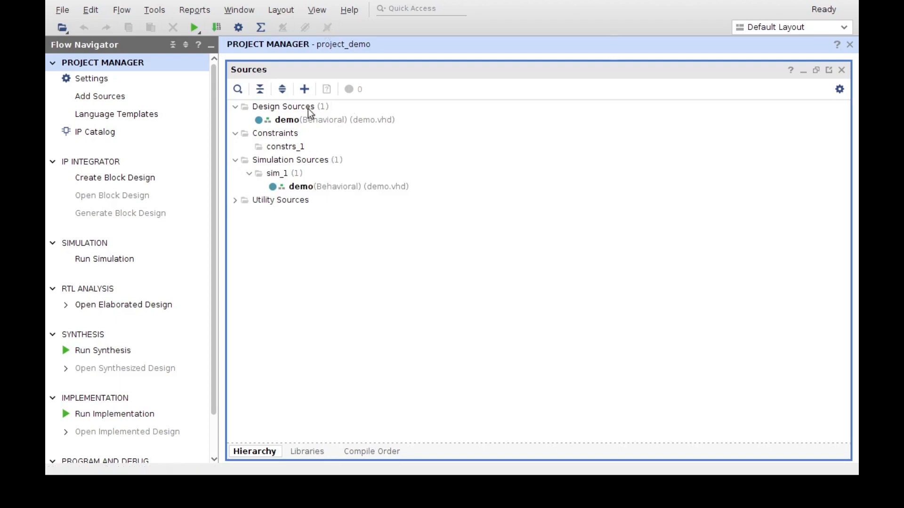
mouse_move(305, 99)
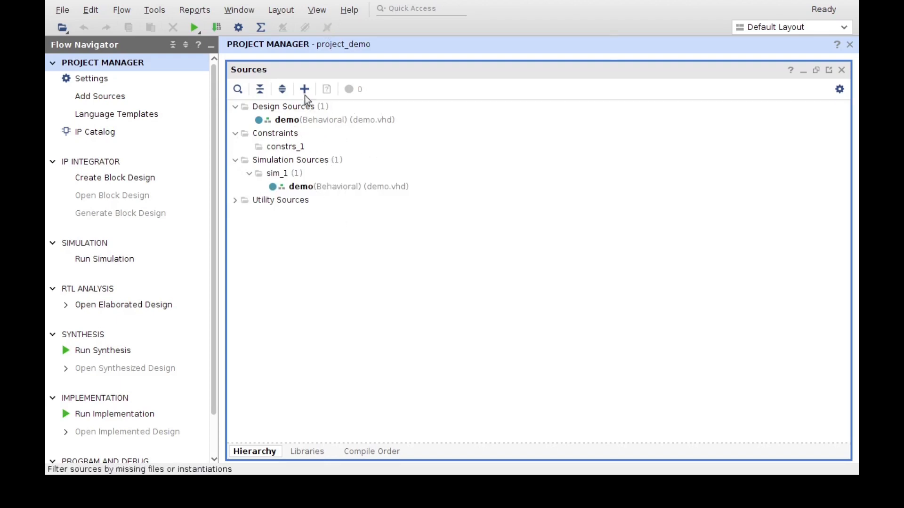
mouse_move(282, 217)
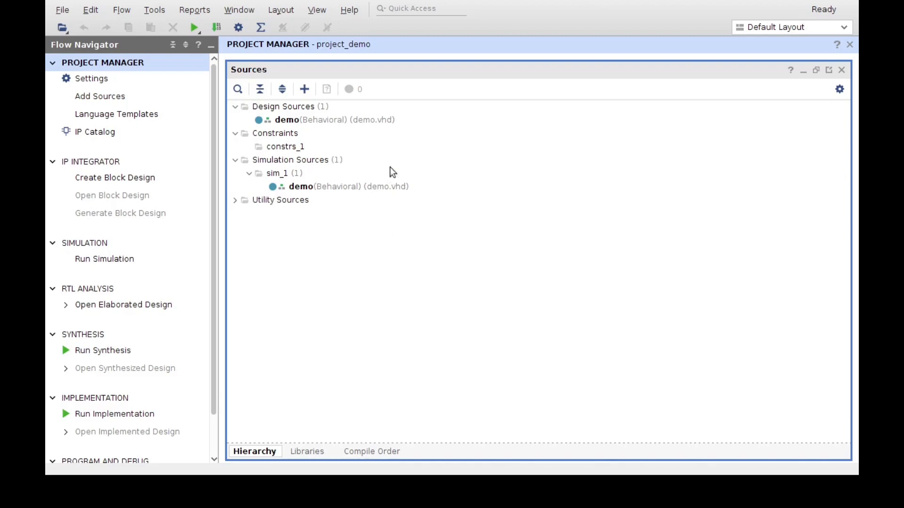
mouse_move(327, 131)
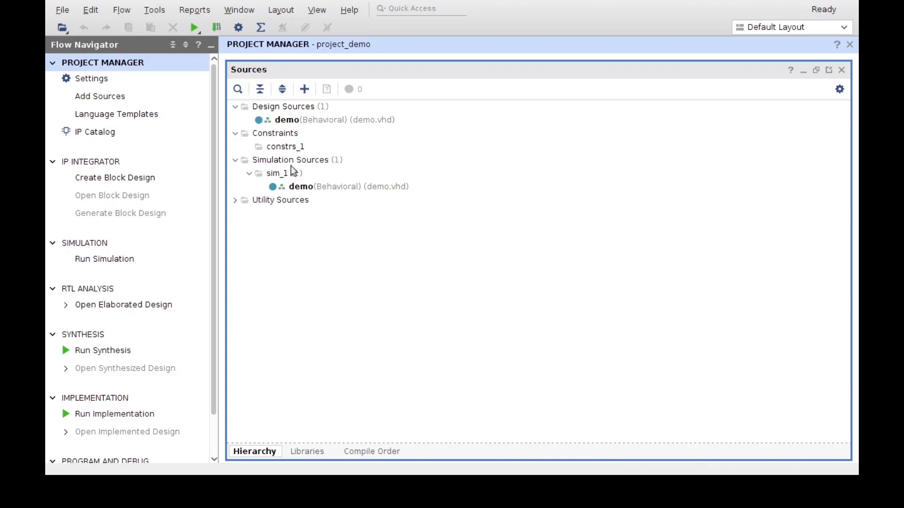
mouse_move(275, 184)
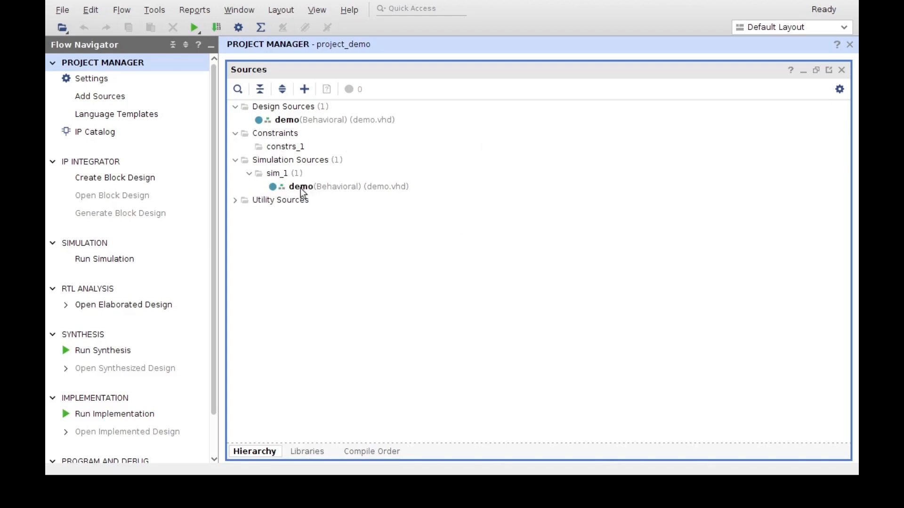
mouse_move(137, 199)
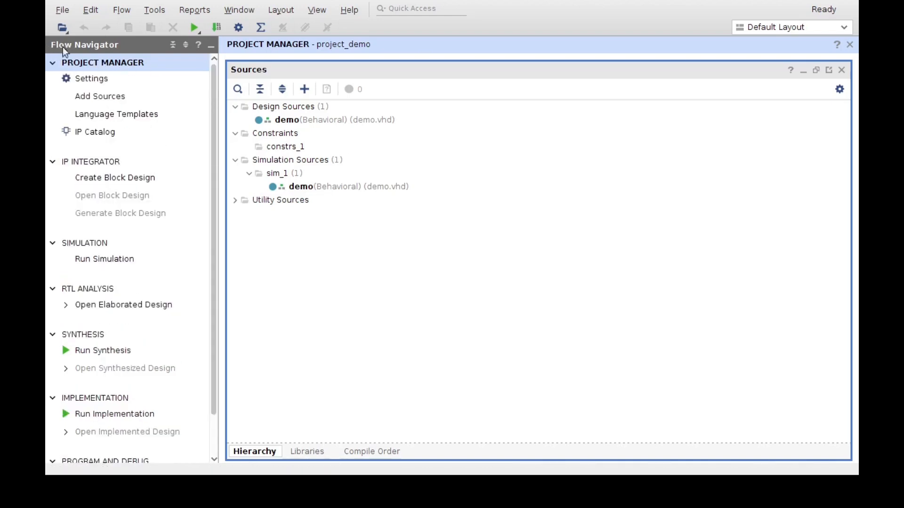
mouse_move(94, 71)
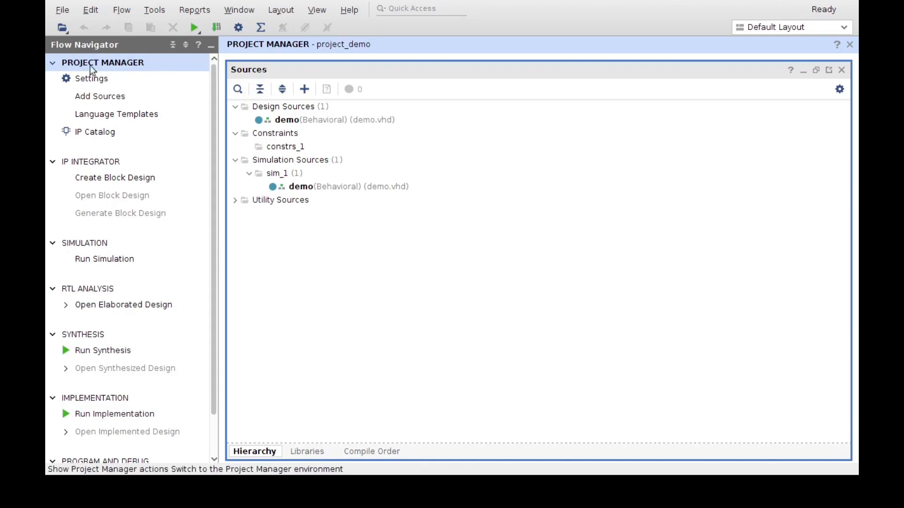
mouse_move(74, 44)
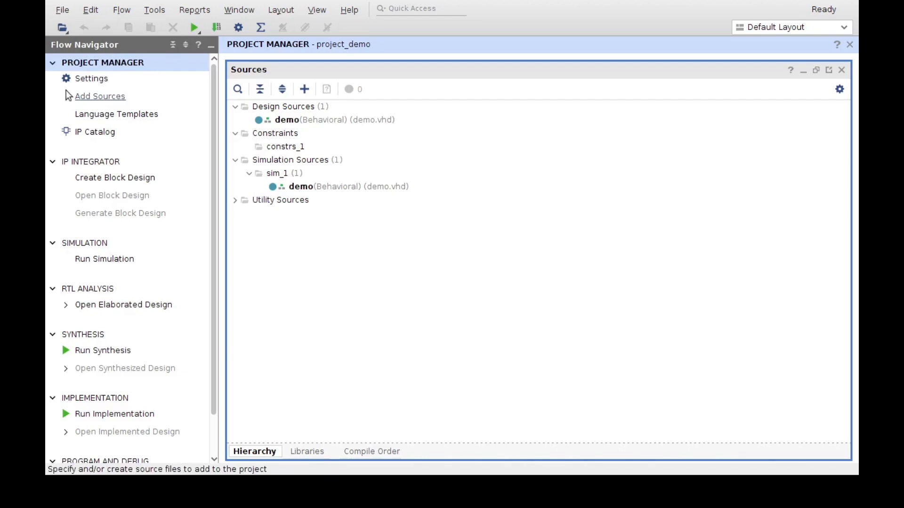
mouse_move(58, 107)
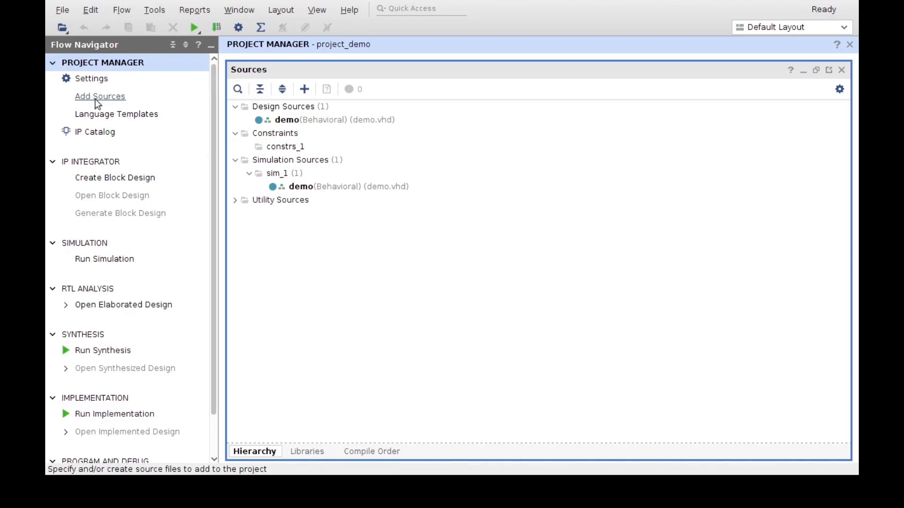
mouse_move(106, 104)
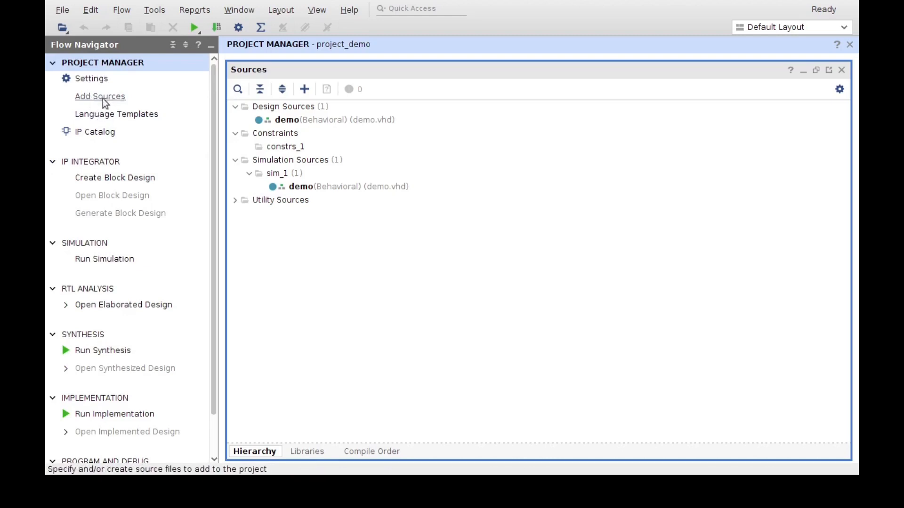
mouse_move(96, 124)
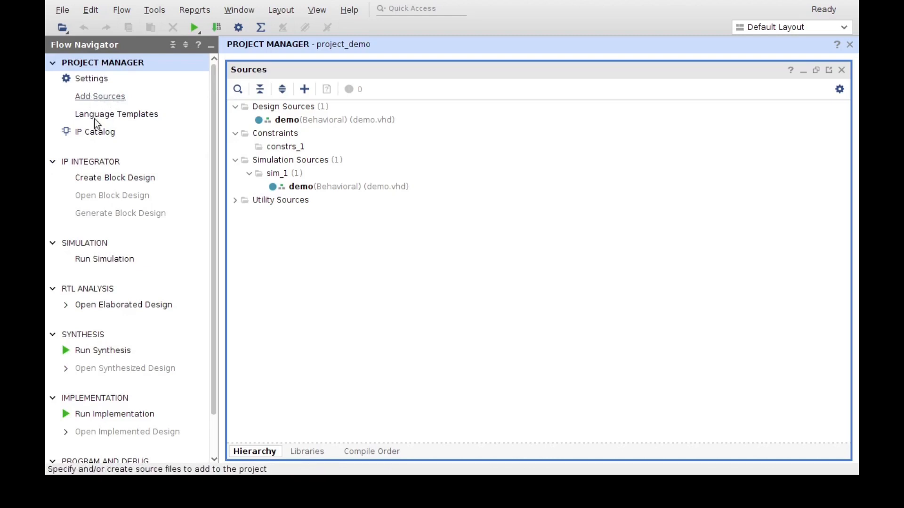
mouse_move(141, 116)
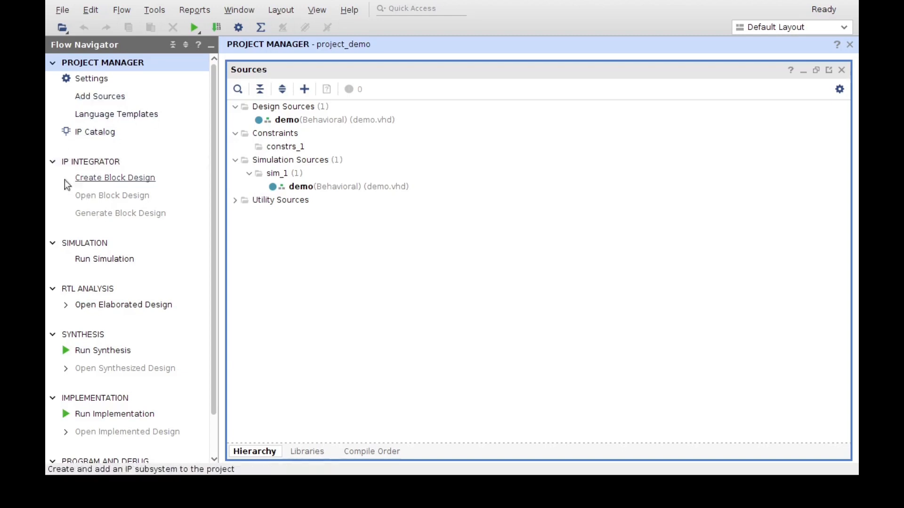
Step: Collapse and re-expand the RTL Analysis group in the Flow Navigator
scroll(down, 3)
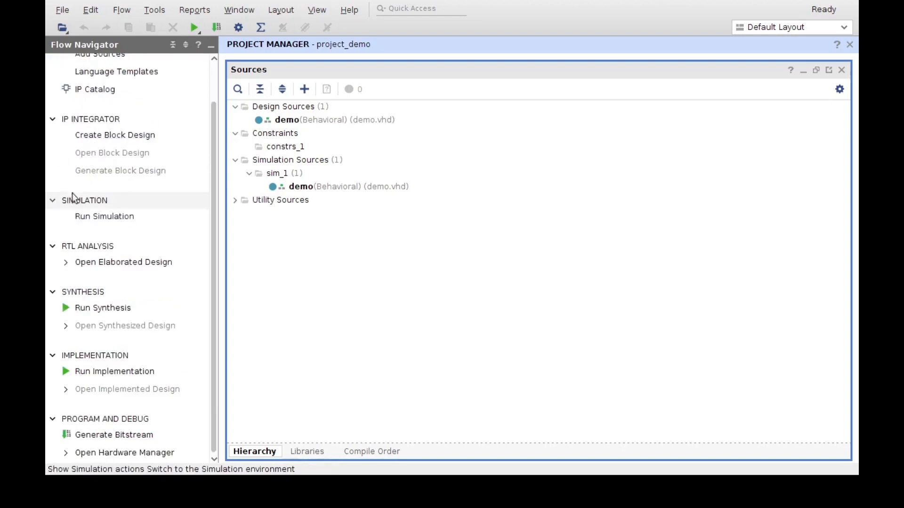
mouse_move(96, 233)
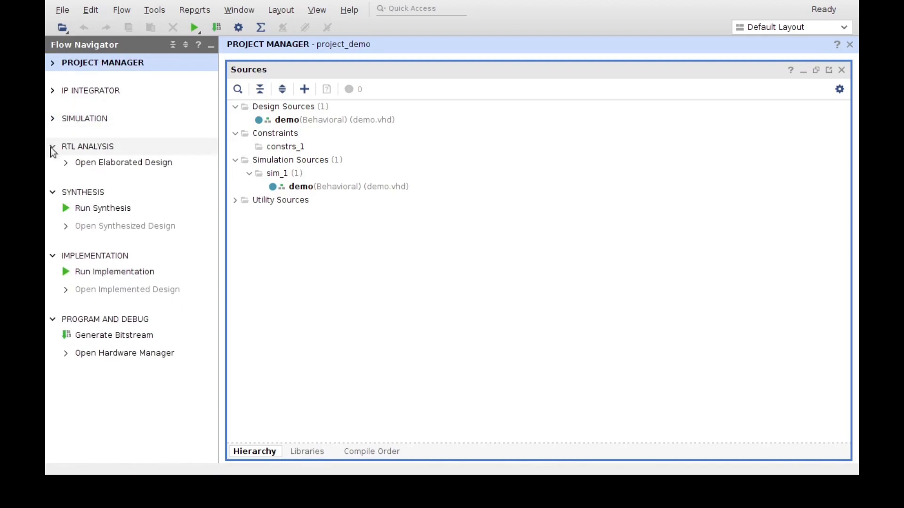
click(53, 146)
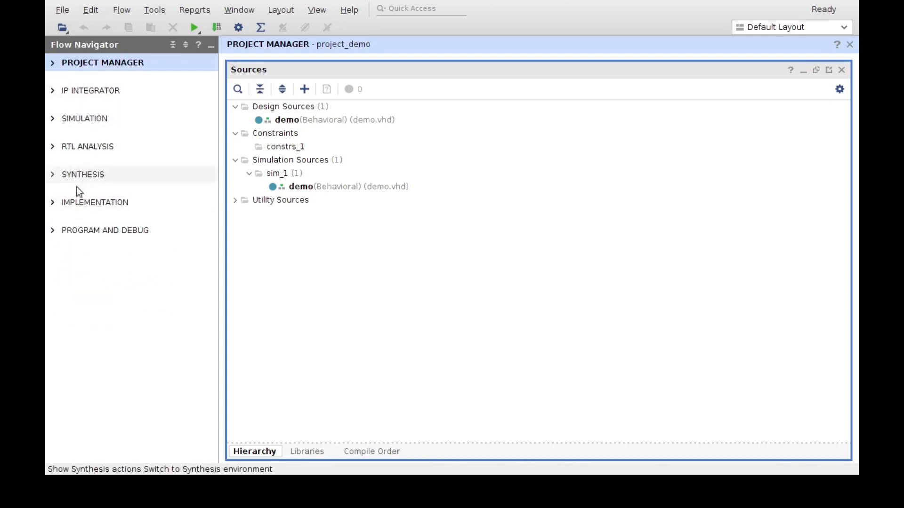
mouse_move(178, 127)
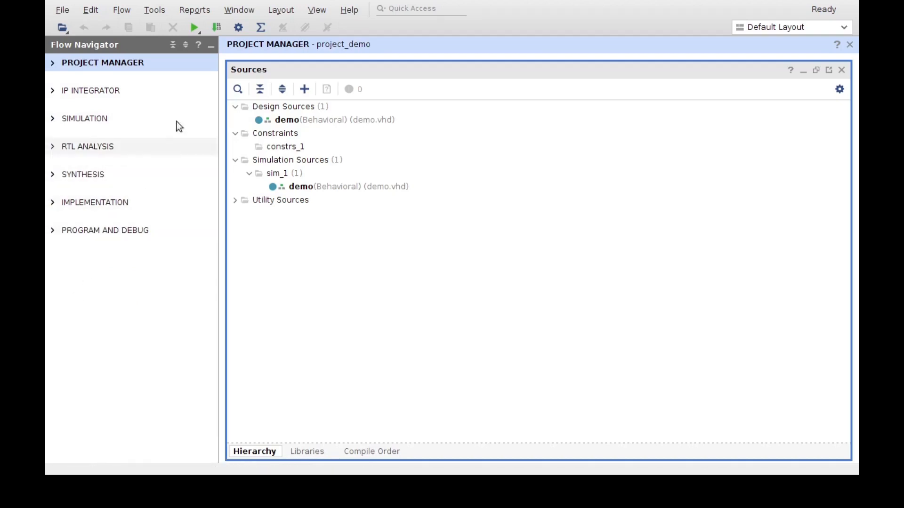
mouse_move(159, 104)
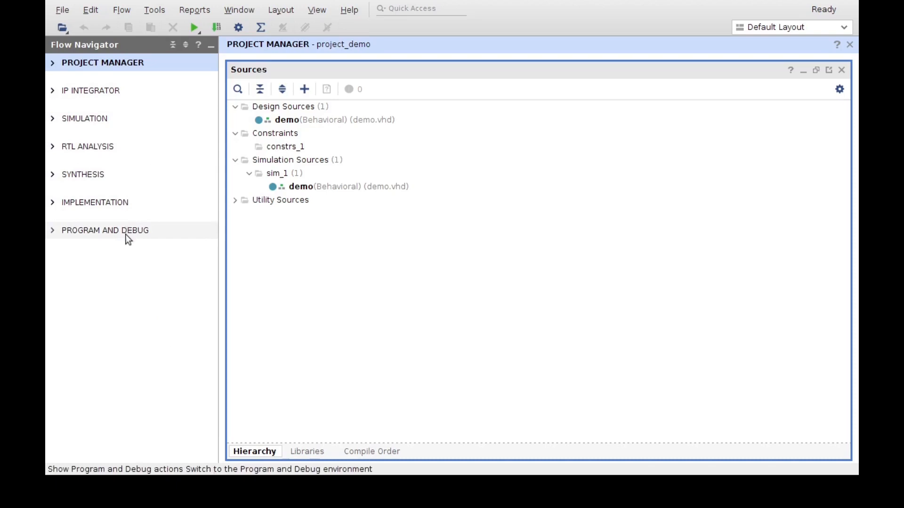
mouse_move(132, 138)
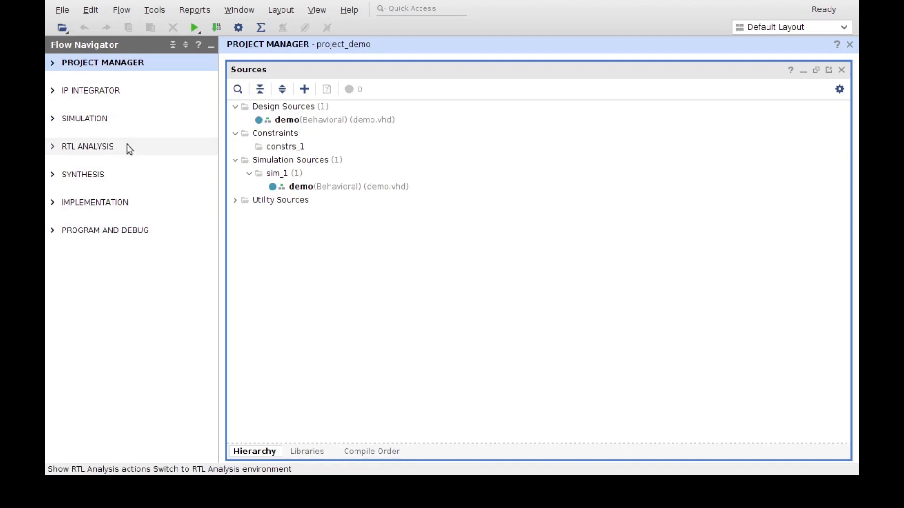
click(87, 146)
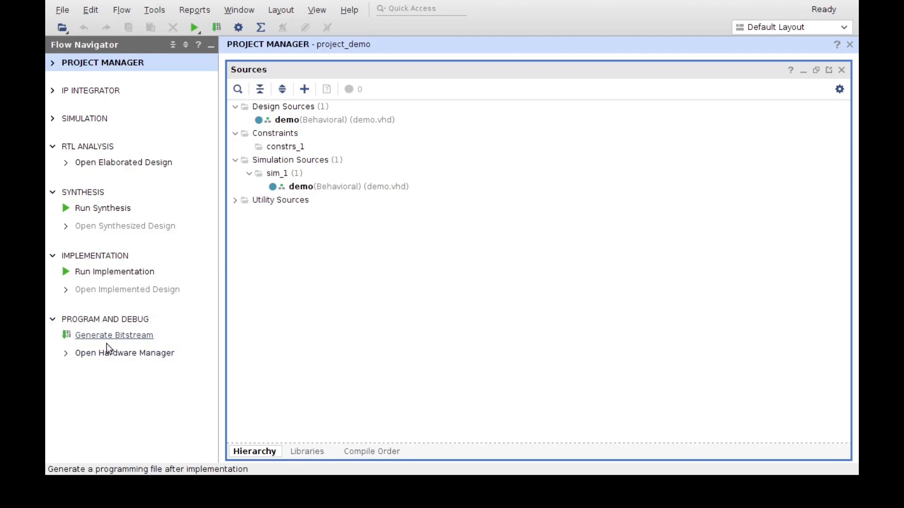
mouse_move(295, 175)
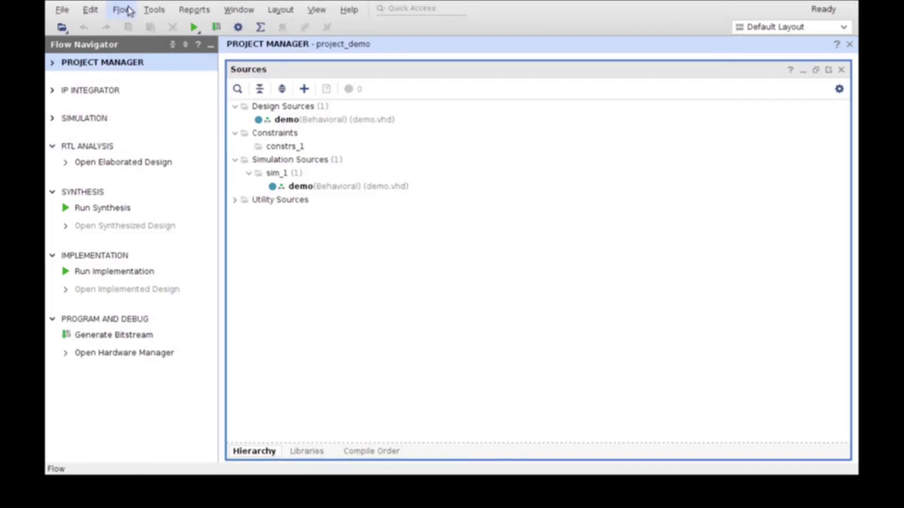
Step: Bring up Project Settings via Flow > Settings, showing the General page for project_demo
click(120, 10)
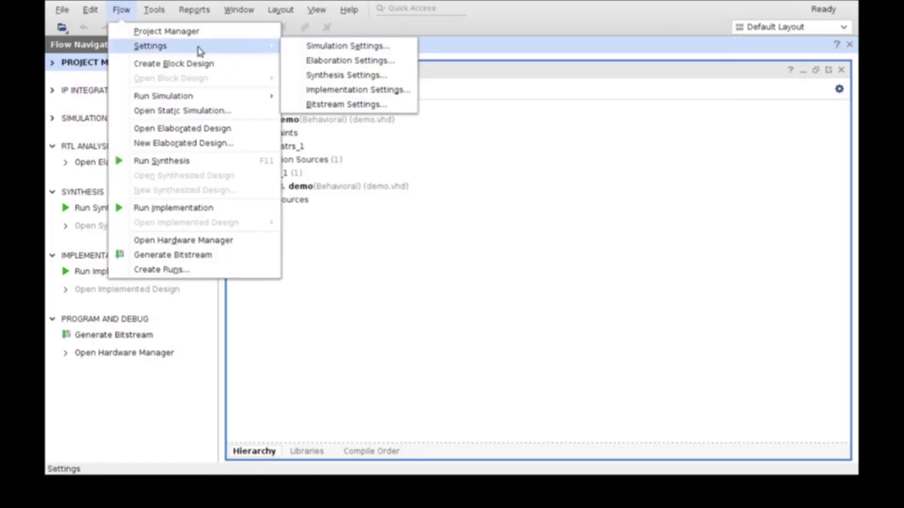
click(347, 45)
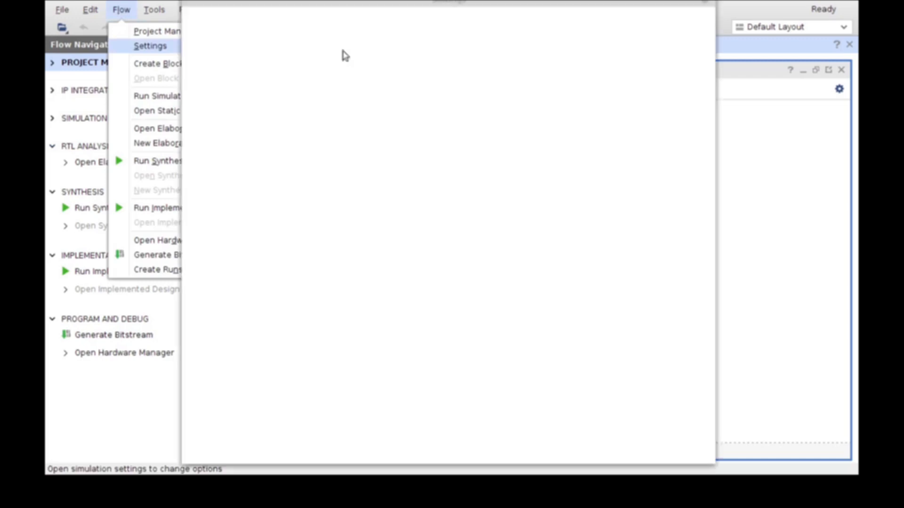
click(151, 46)
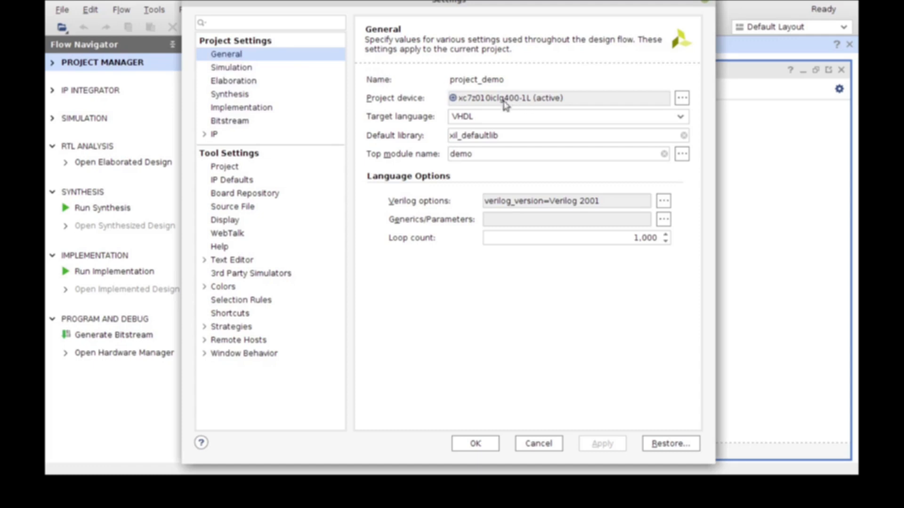
mouse_move(610, 95)
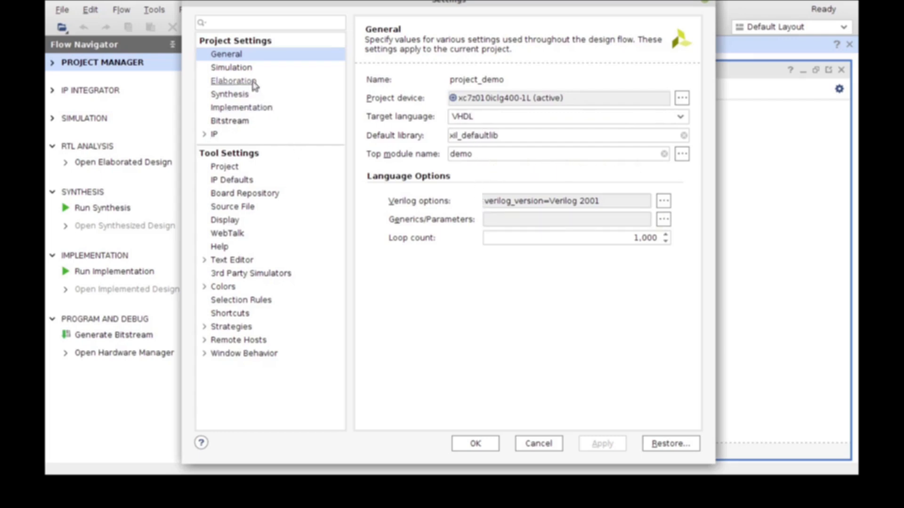
Step: Review the Simulation and Implementation settings pages, then return to General unchanged
click(232, 68)
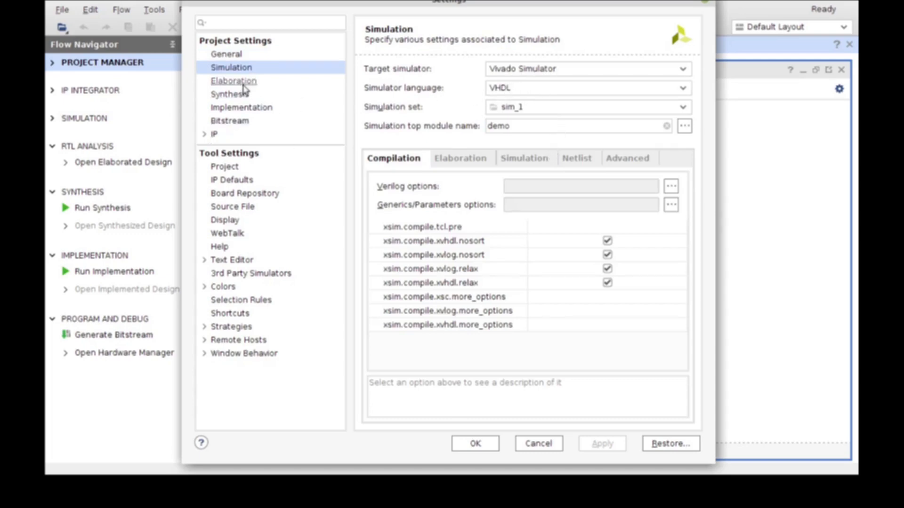
click(241, 108)
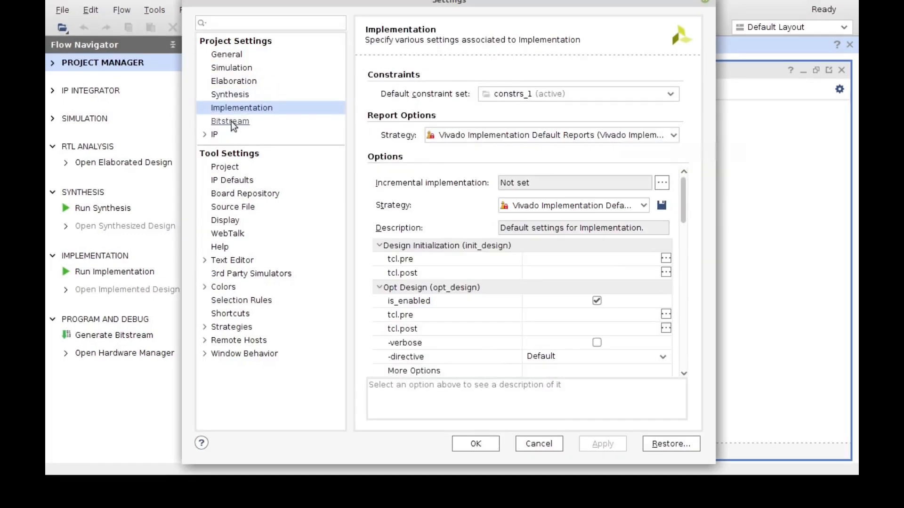
click(225, 55)
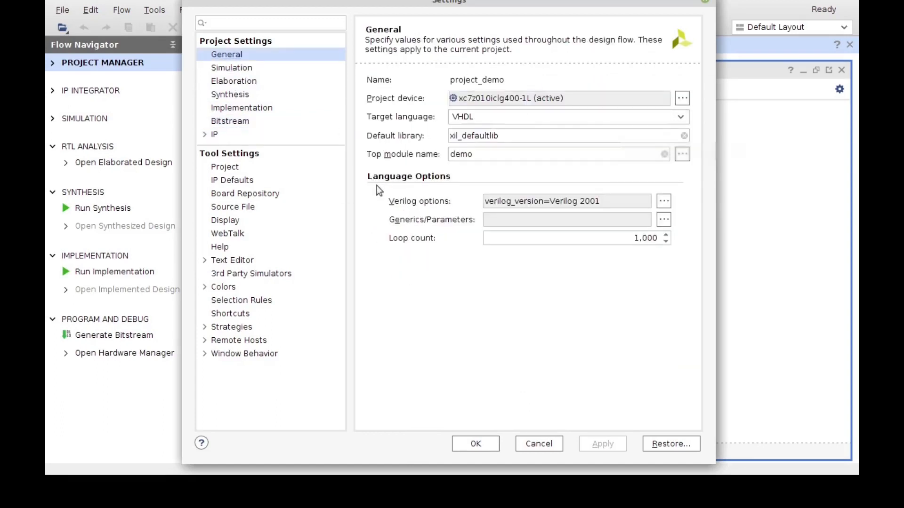
mouse_move(381, 206)
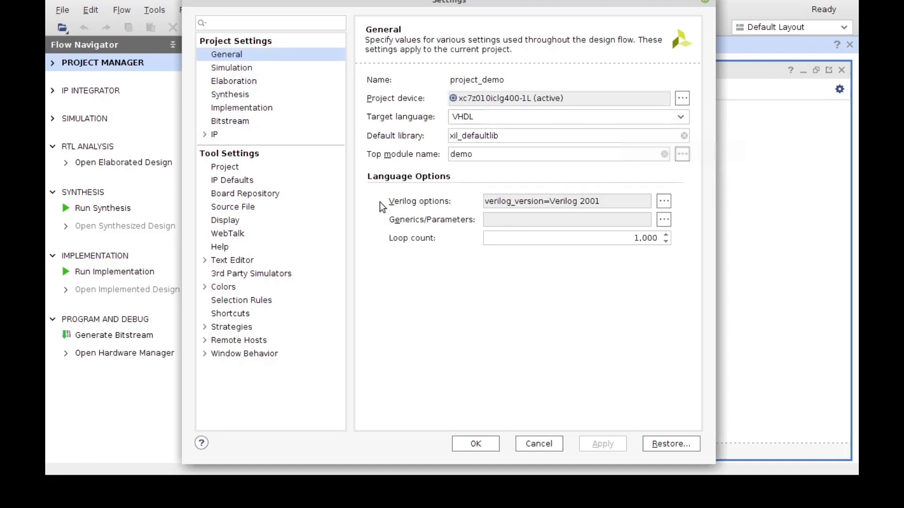
mouse_move(241, 71)
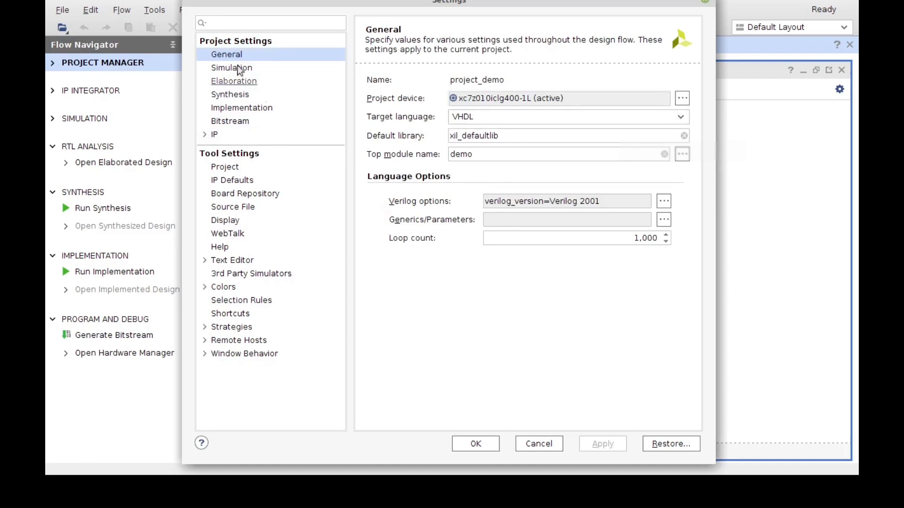
mouse_move(597, 463)
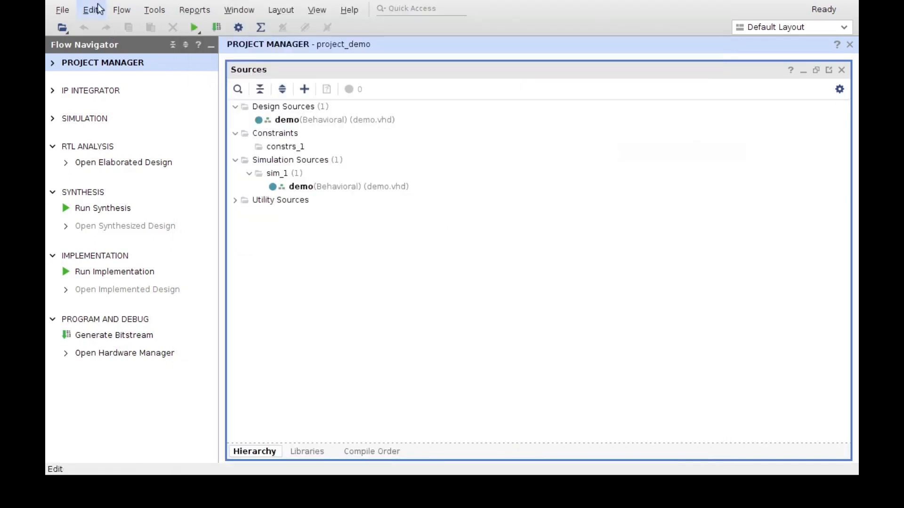
Step: Reopen settings through Flow > Settings > Simulation Settings and switch to the General page
click(122, 9)
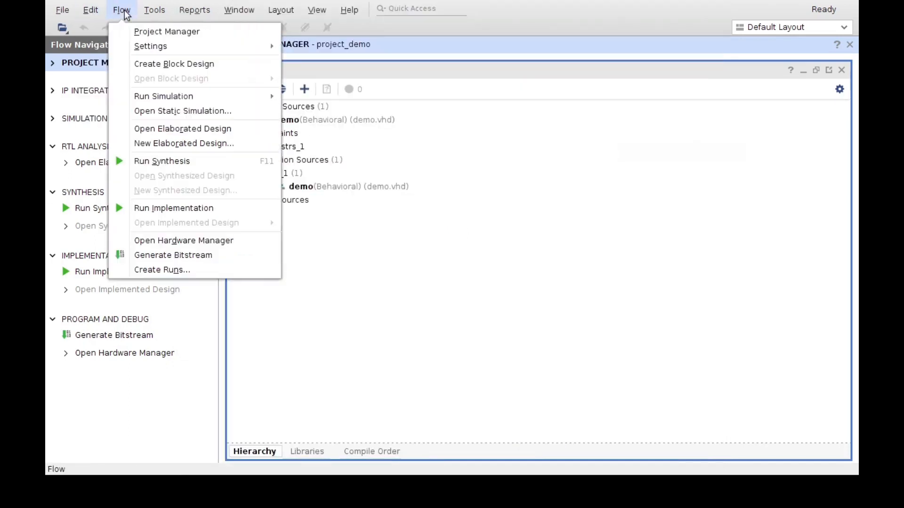
mouse_move(151, 46)
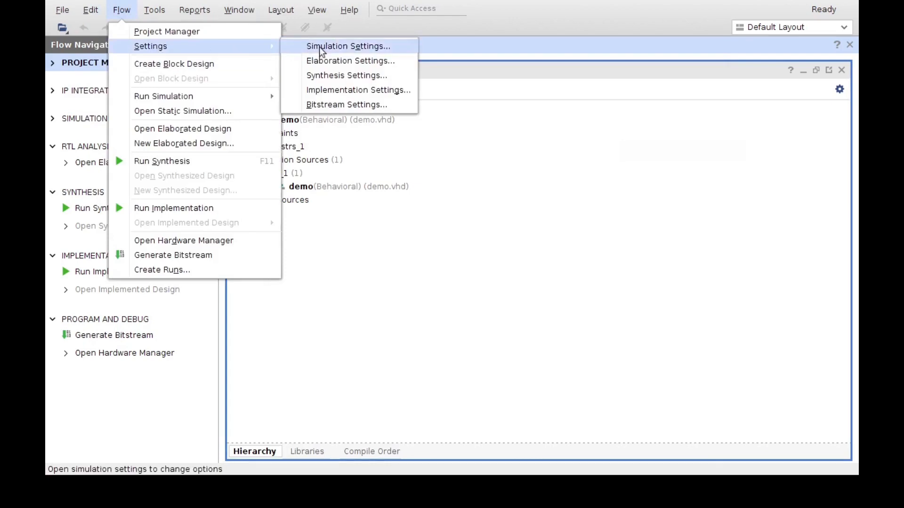
click(349, 45)
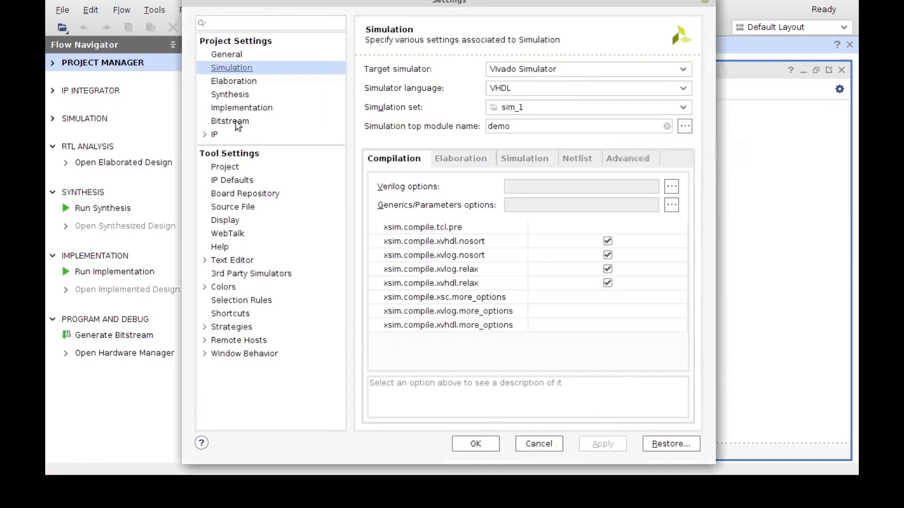
click(226, 55)
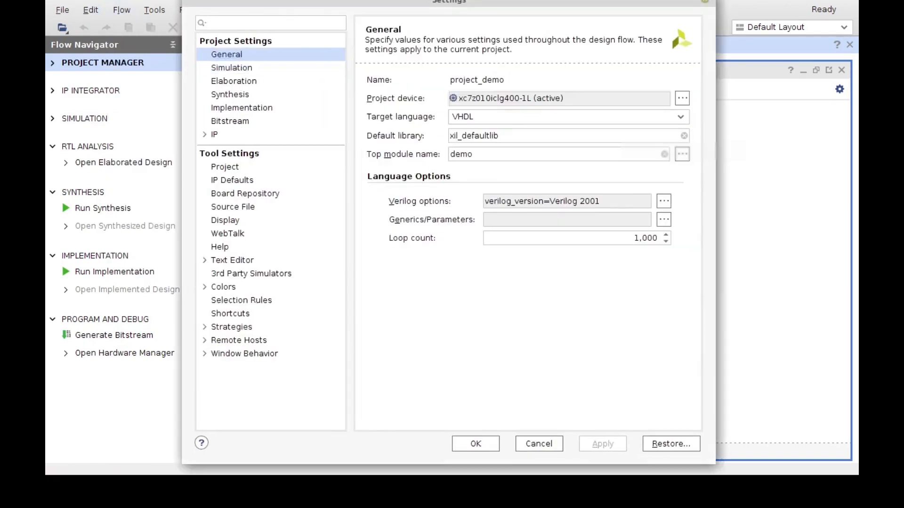